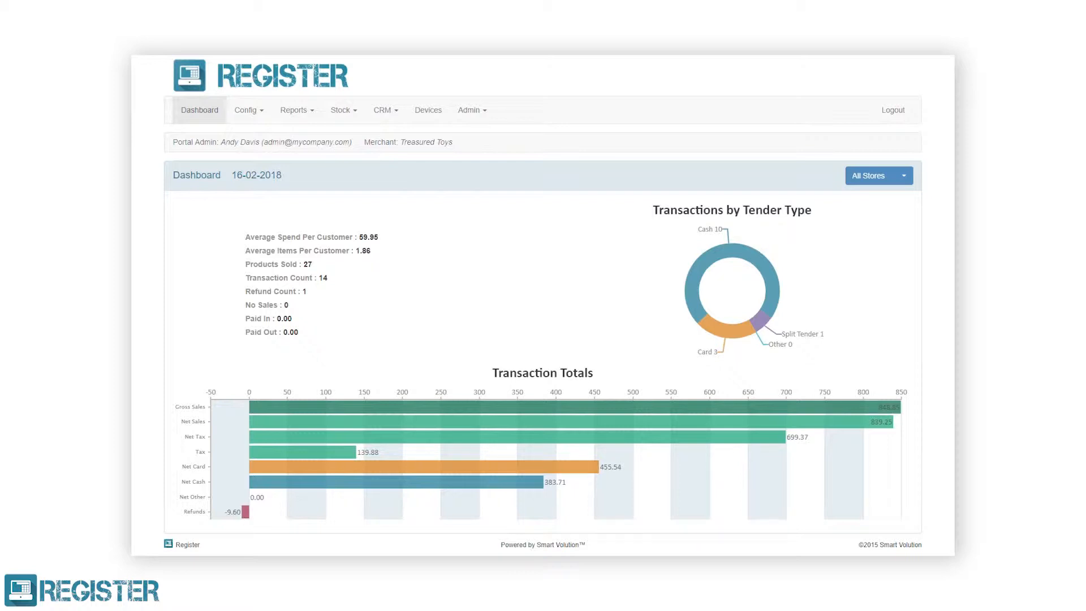
mouse_move(366, 177)
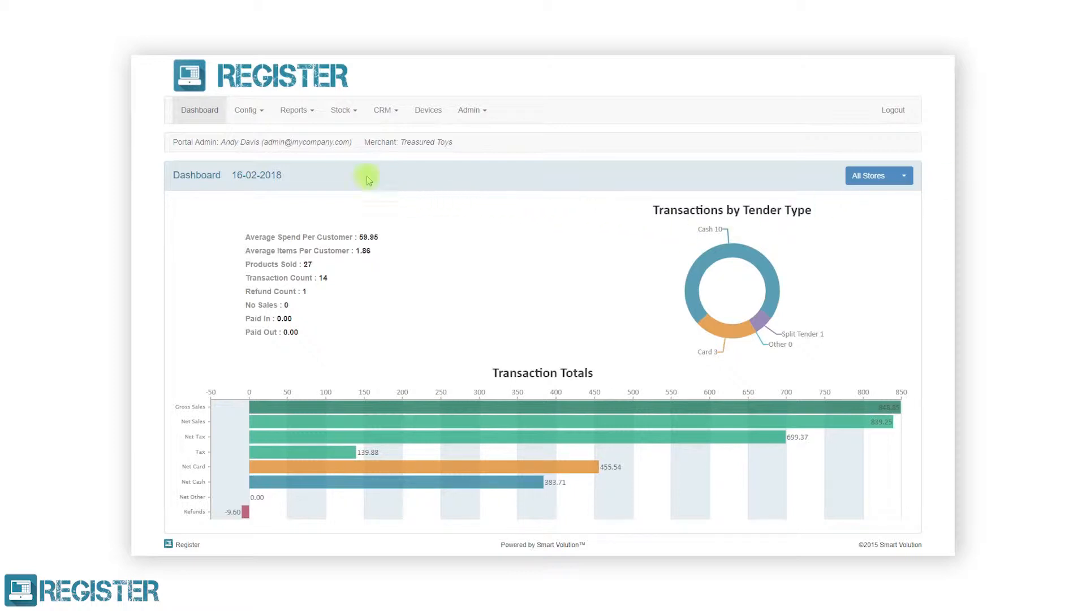
Step: Search products for "baby" and show the Baby Annabell 46cm Doll's per-store stock levels
click(341, 110)
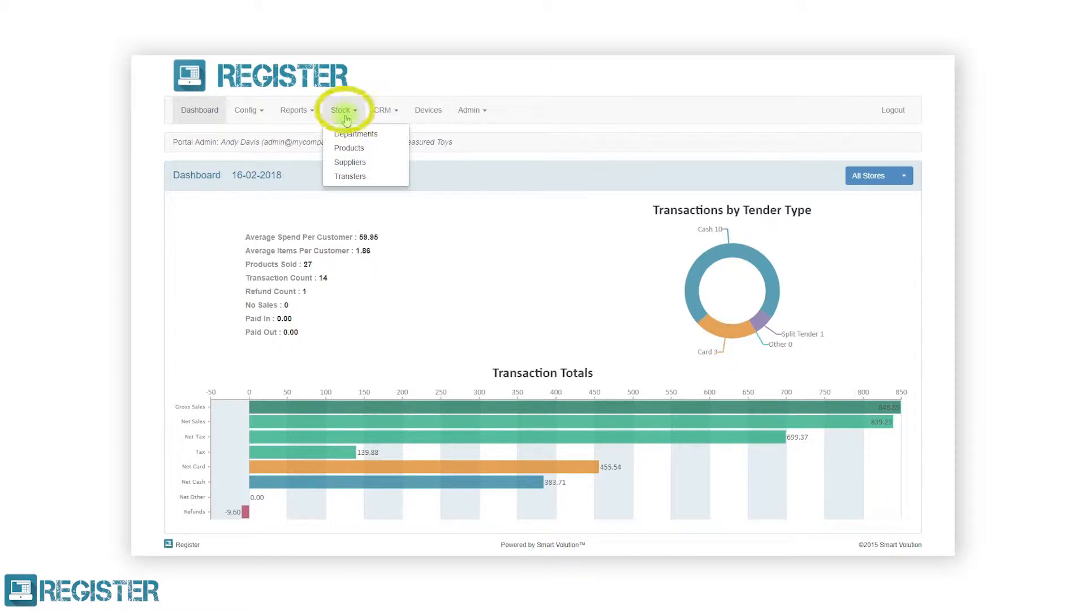
click(349, 147)
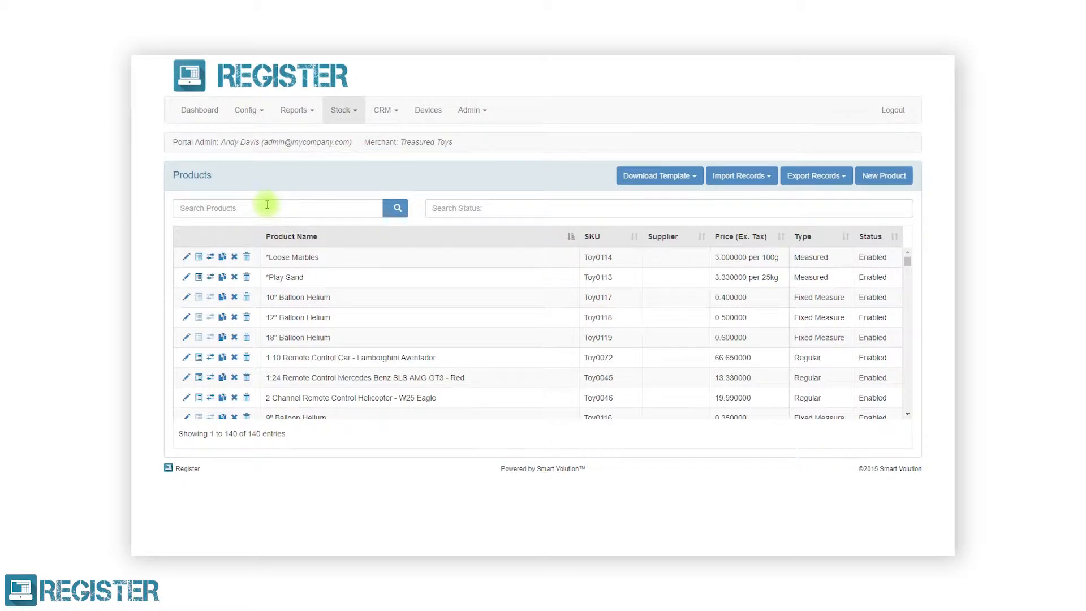
text(baby)
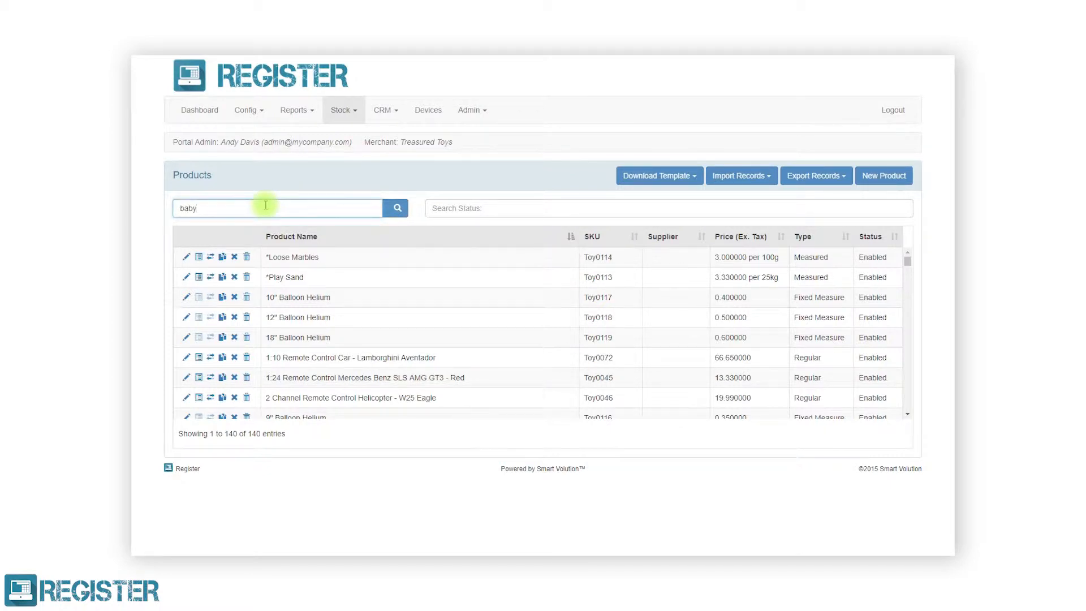
click(395, 209)
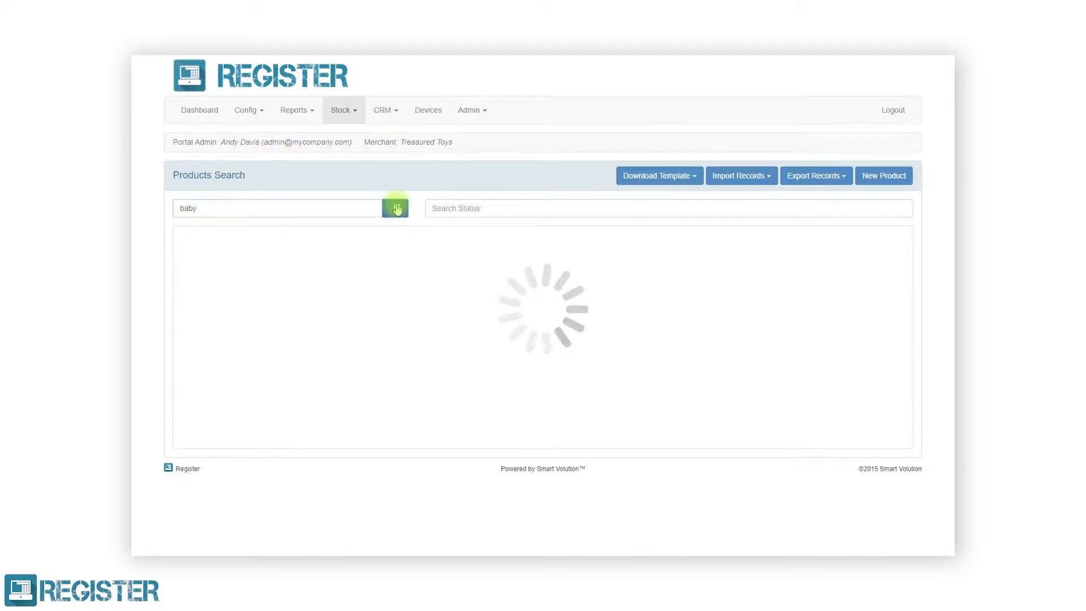
click(395, 209)
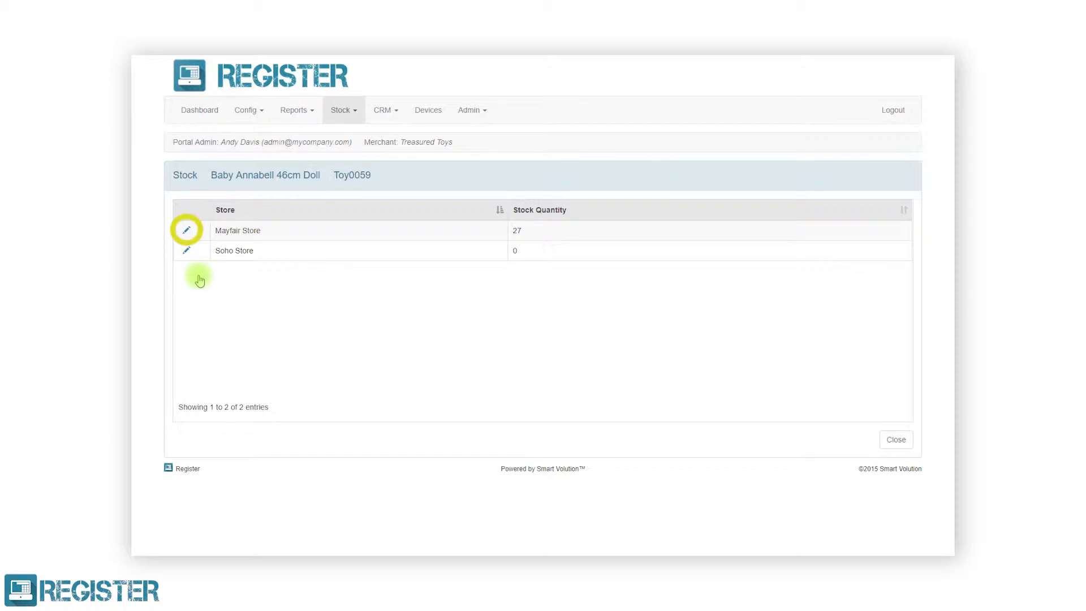
Step: Adjust Mayfair Store stock by -3 with reason Stock Take Adjustment, bringing it to 24
click(186, 230)
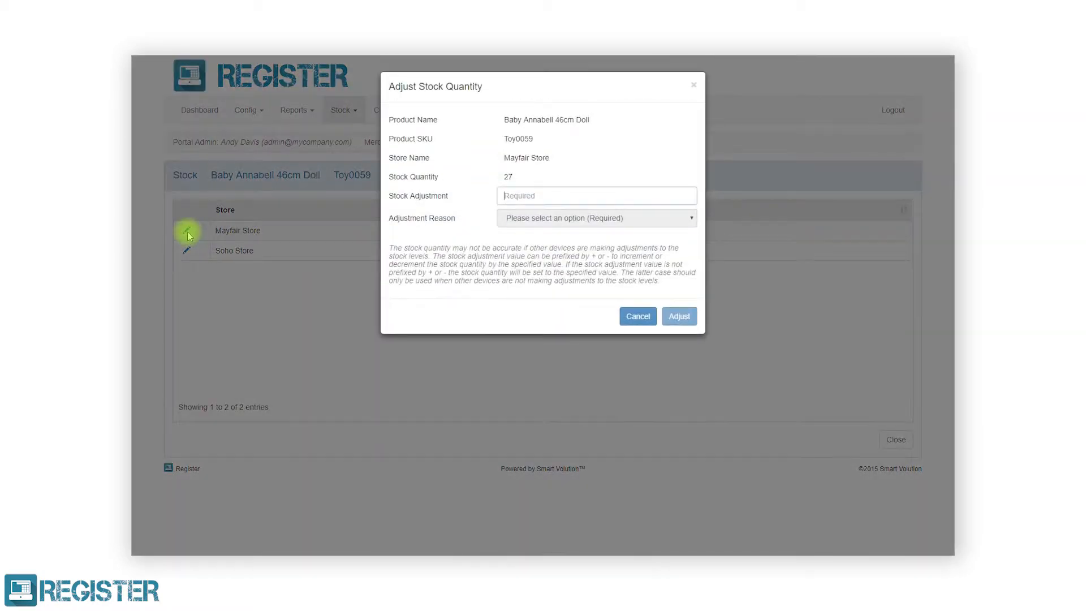
click(597, 195)
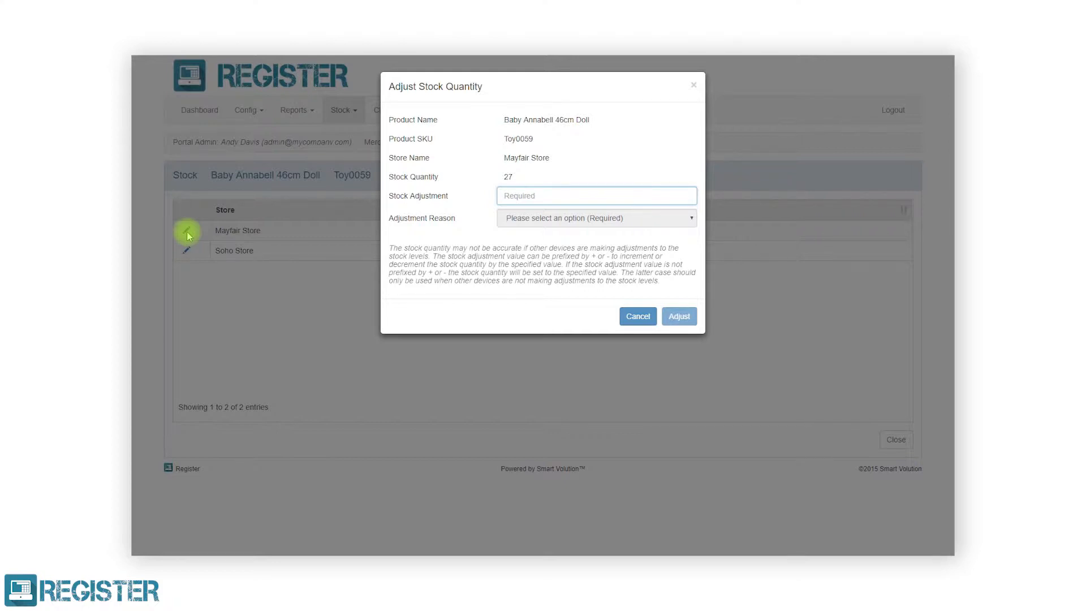
mouse_move(450, 189)
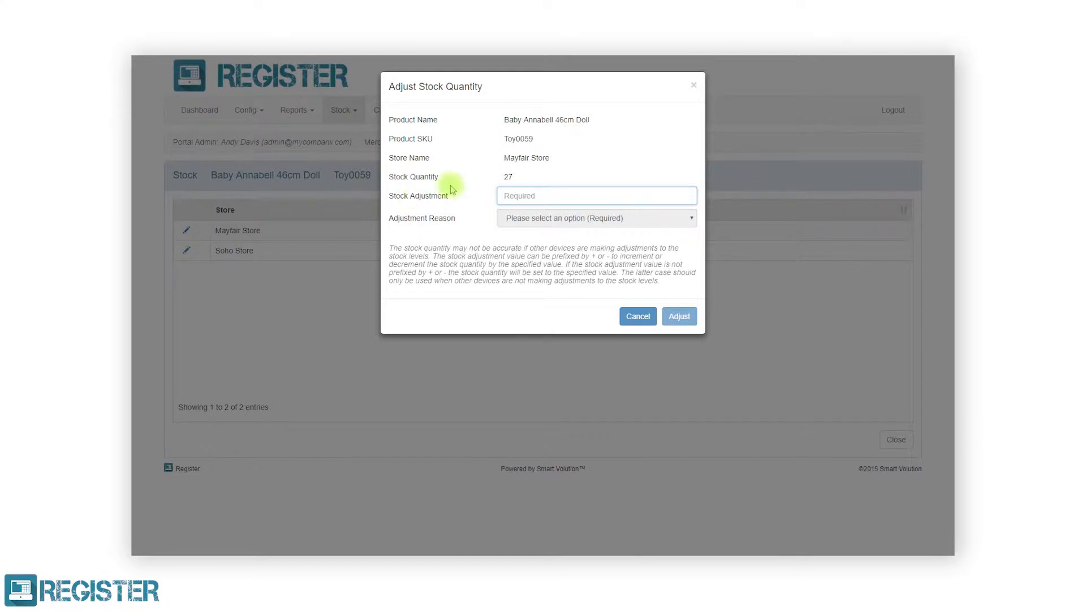
text(52)
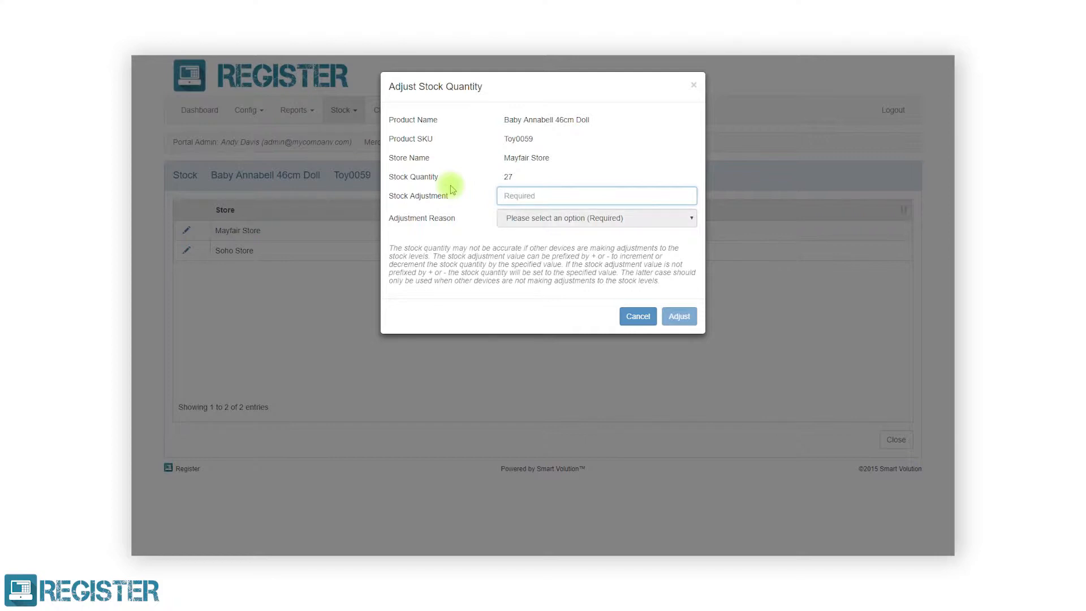
text(+8)
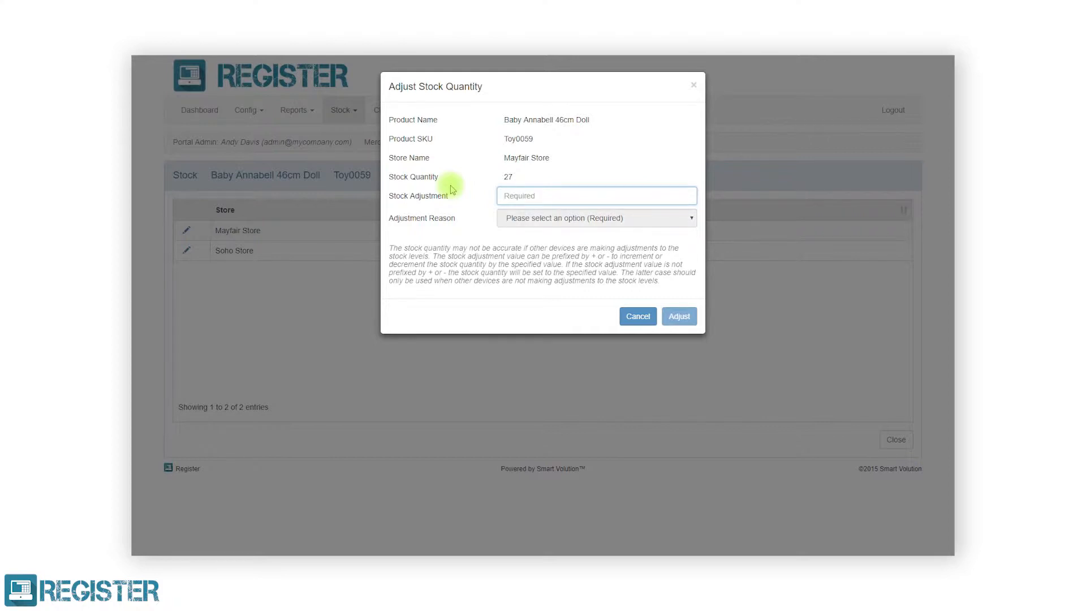
text(-3)
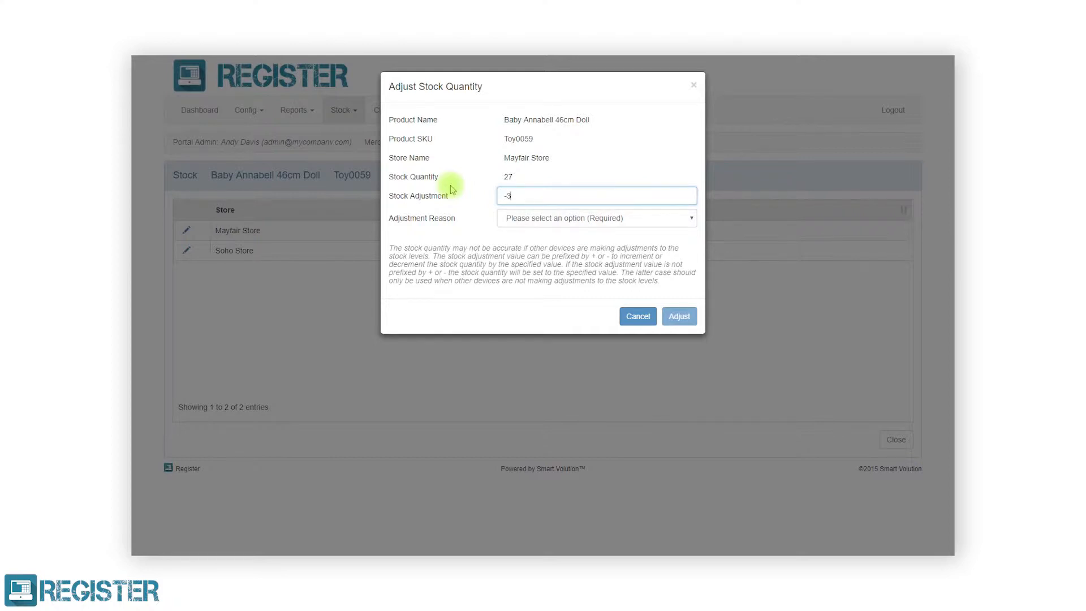
click(596, 217)
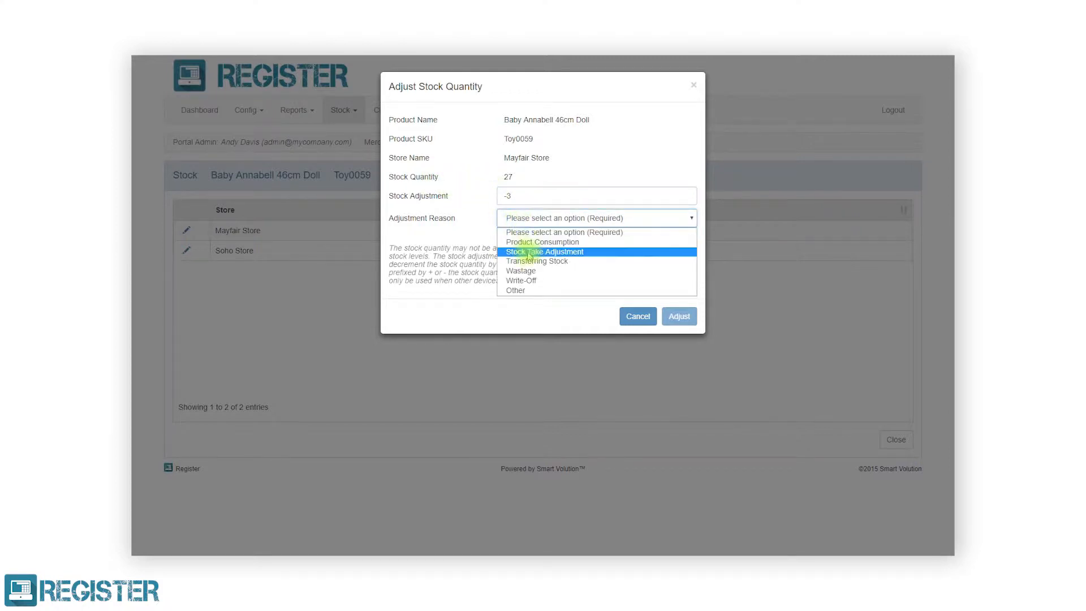
click(544, 251)
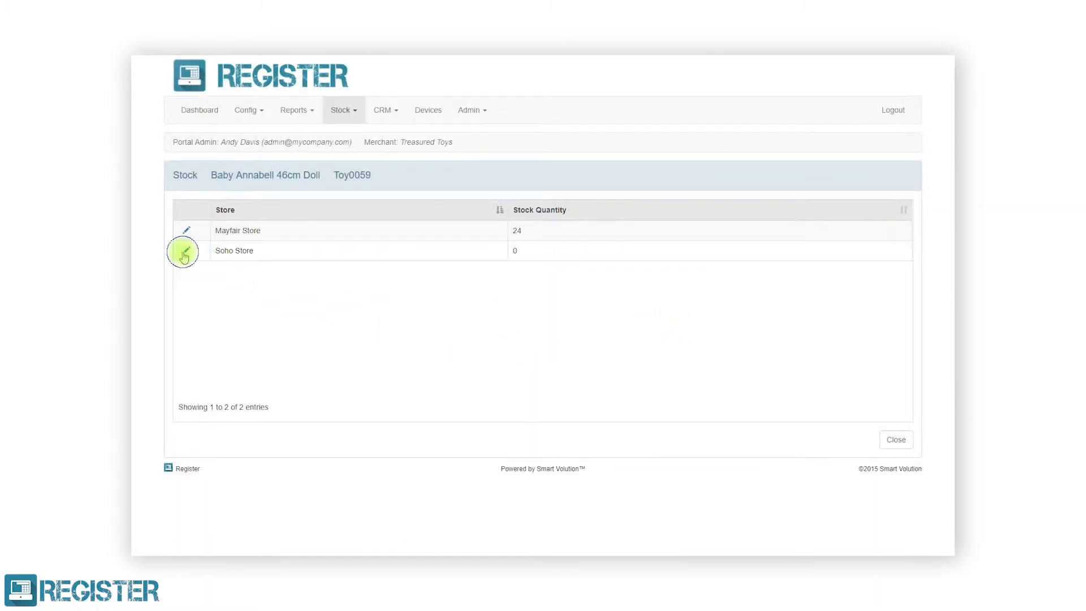
Step: Adjust Soho Store stock by +31 as a Received Order and return to the product list
click(185, 251)
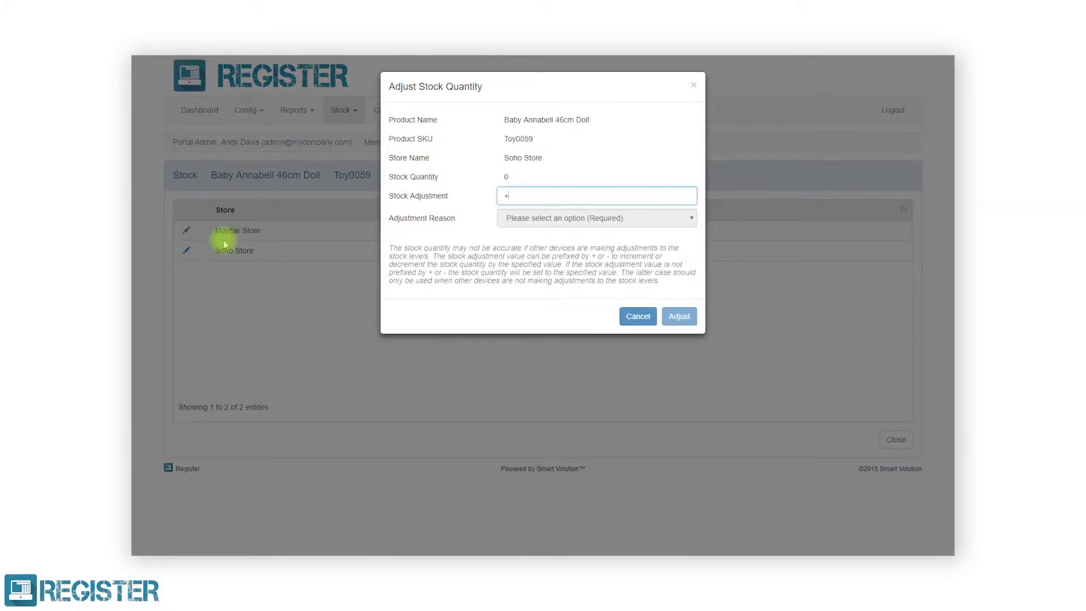
click(596, 217)
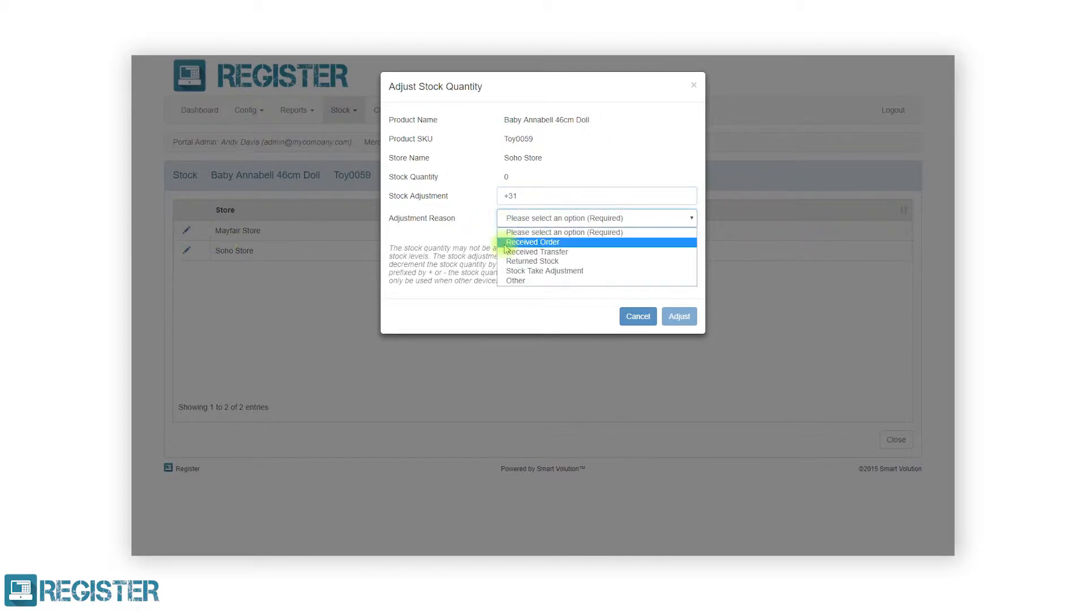
click(532, 242)
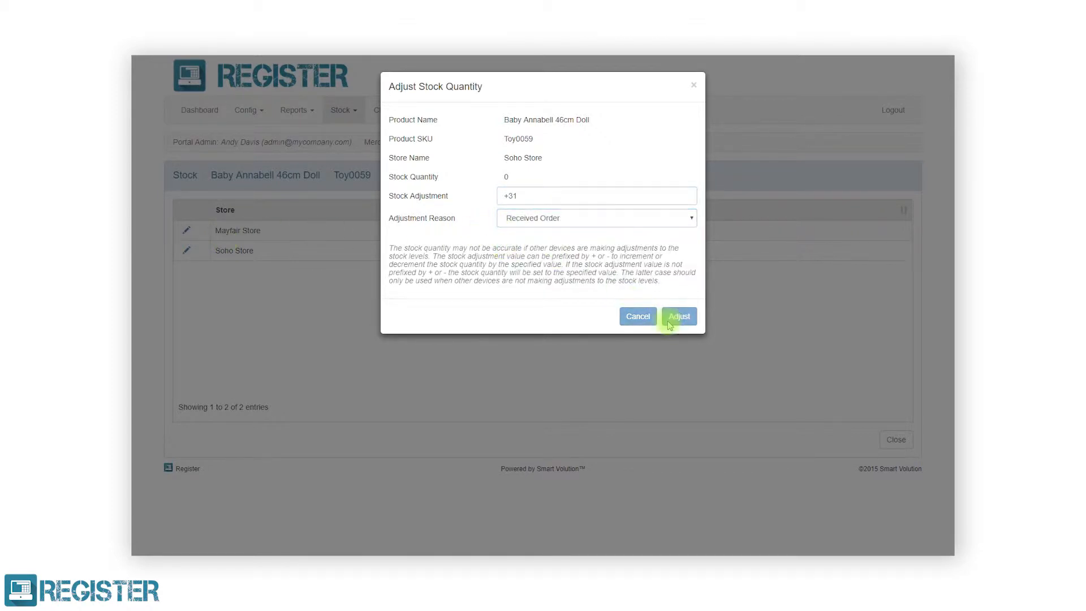
click(678, 316)
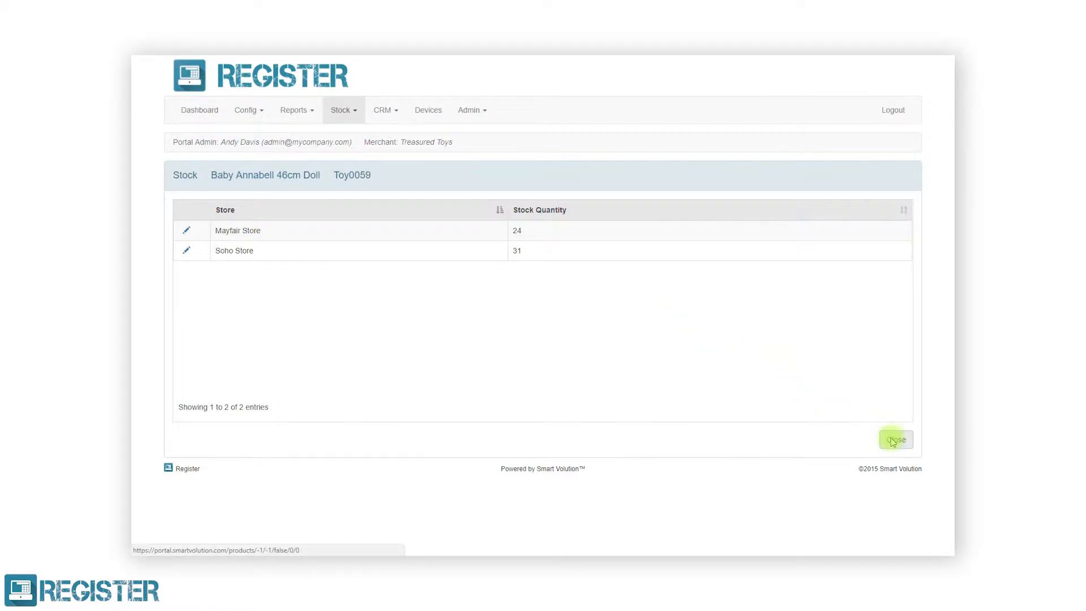
click(894, 440)
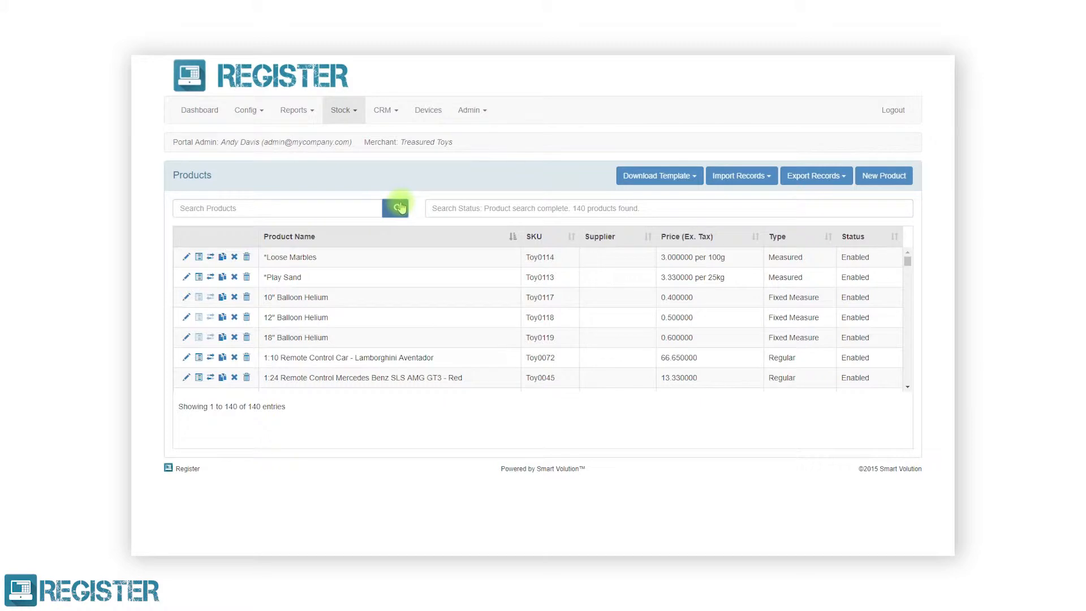
mouse_move(800, 188)
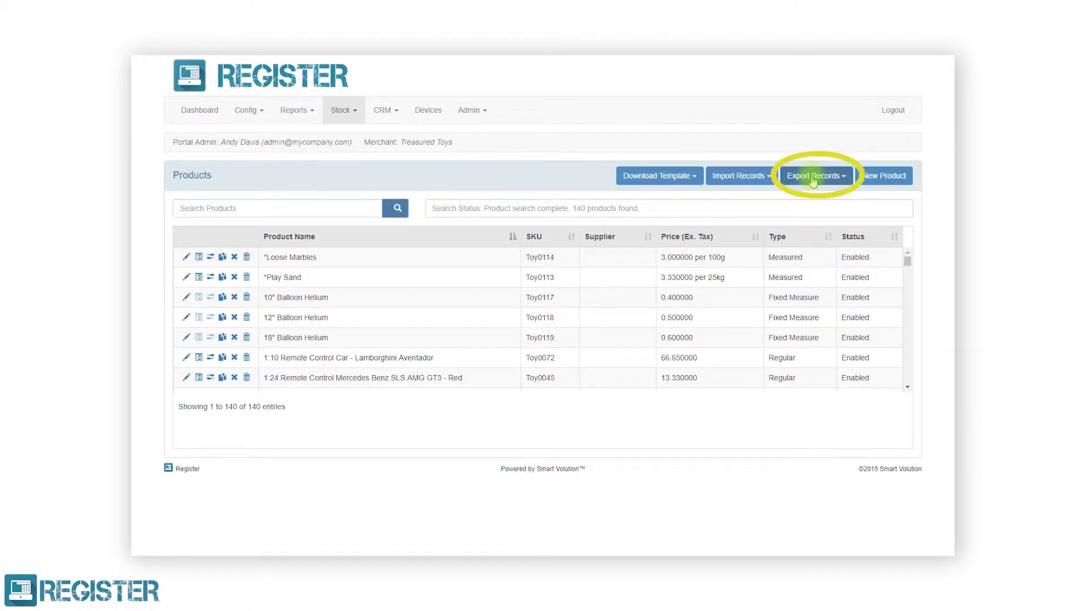
Step: Export the stock records, download the XLS file and open it from the download bar
click(816, 176)
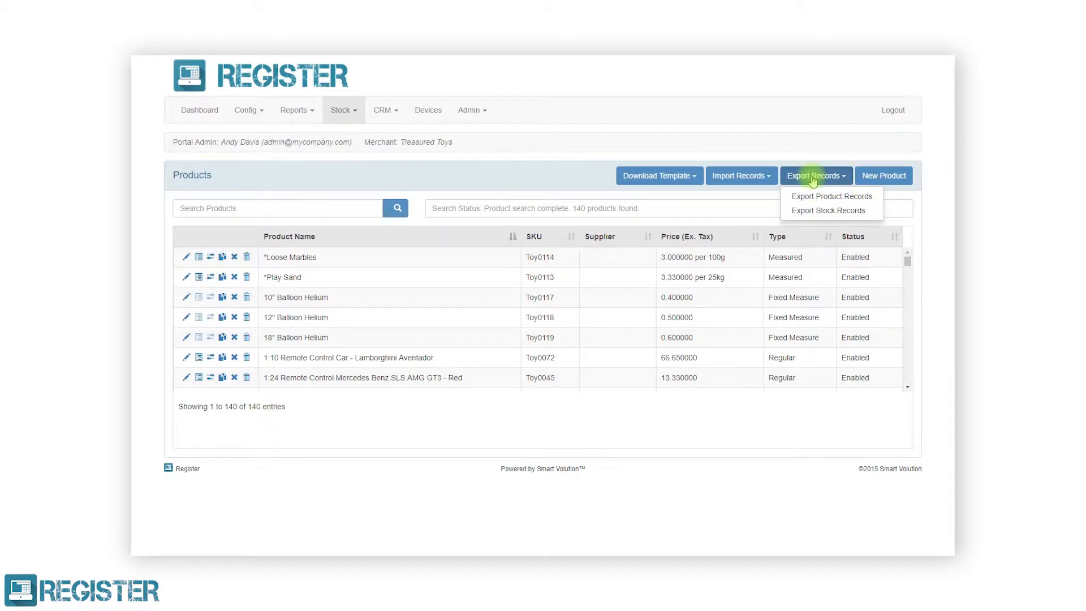
mouse_move(828, 210)
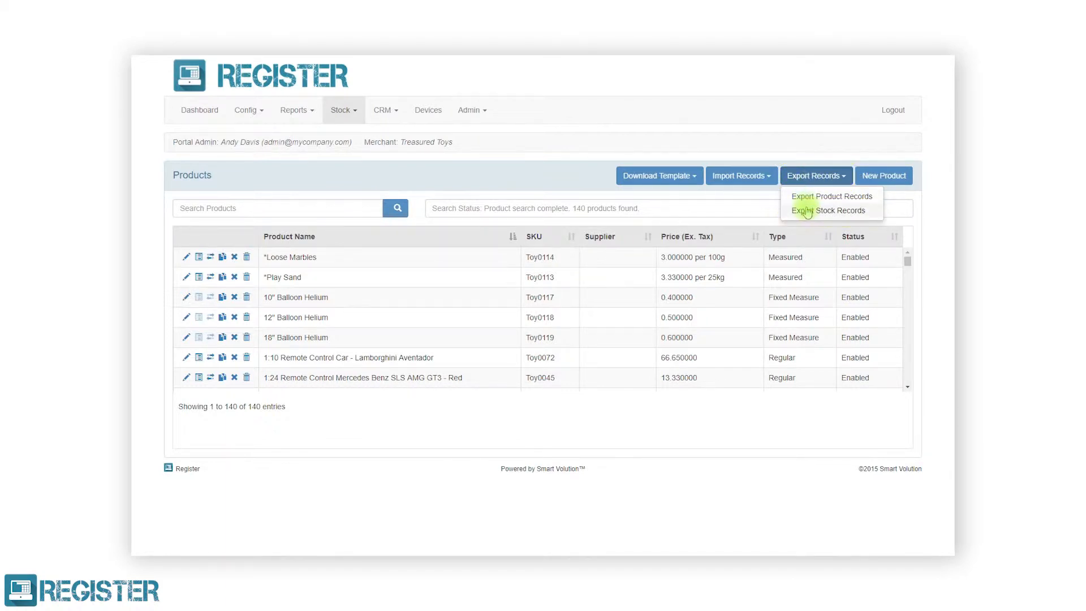
click(826, 211)
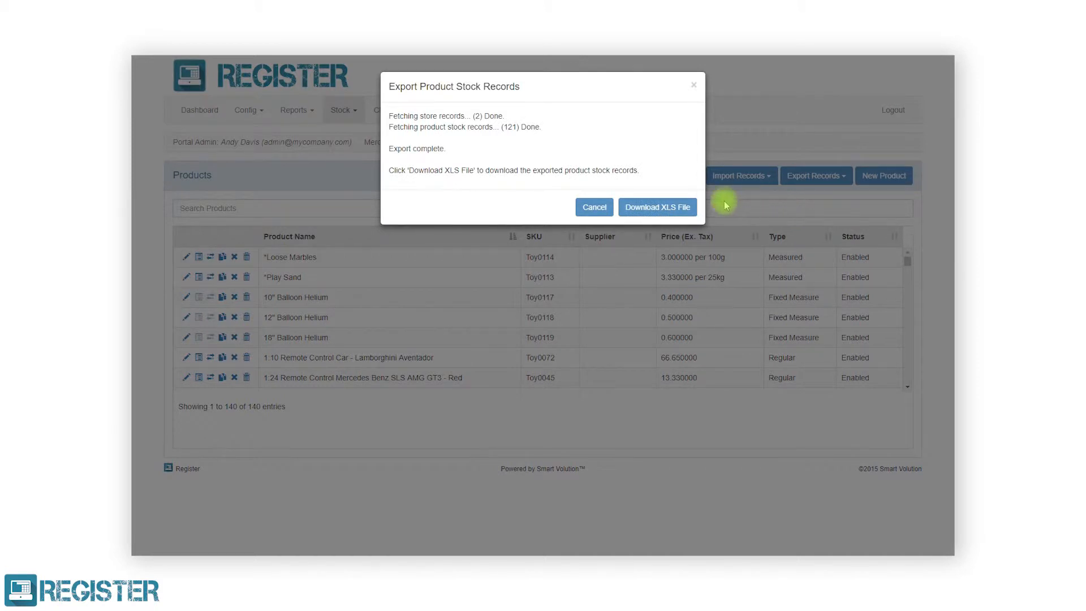
click(656, 207)
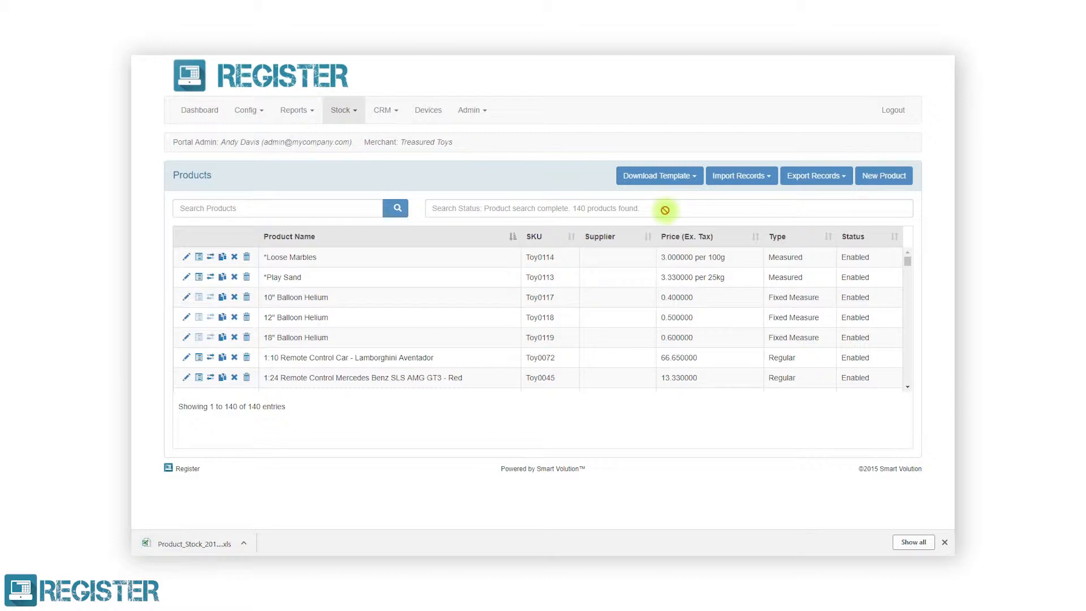
click(197, 544)
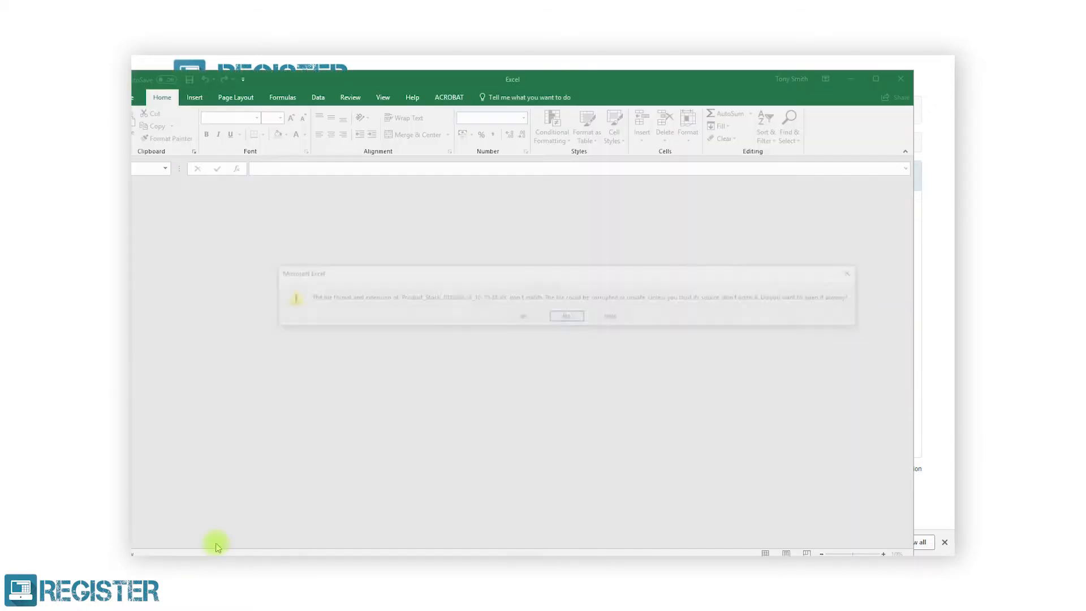
Step: Accept the format warning, set the Transformers figure's Soho Store quantity to 25 and flag rows for import
click(565, 316)
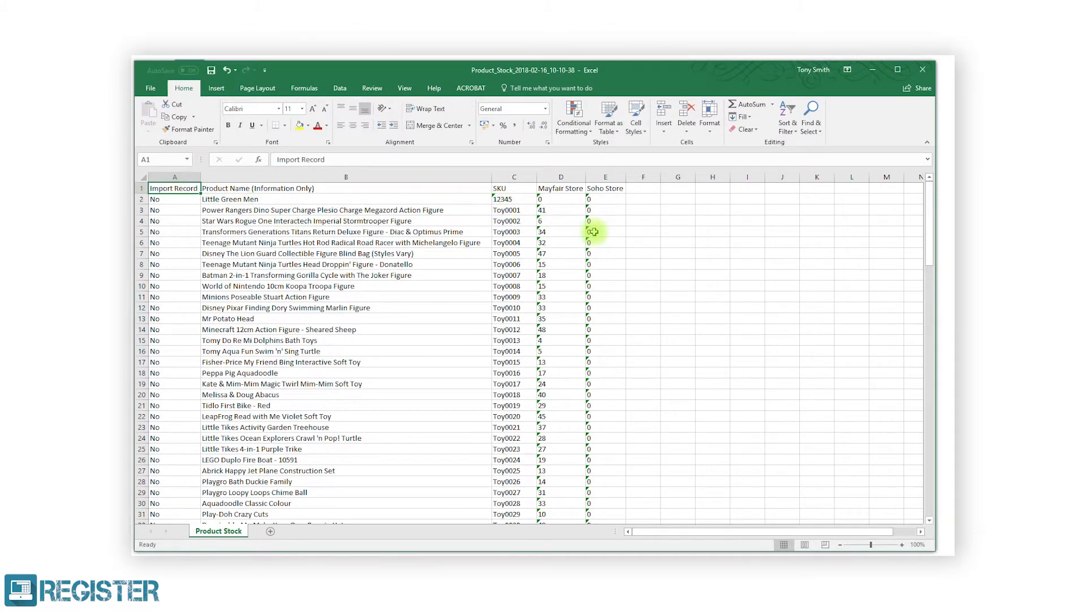
click(604, 231)
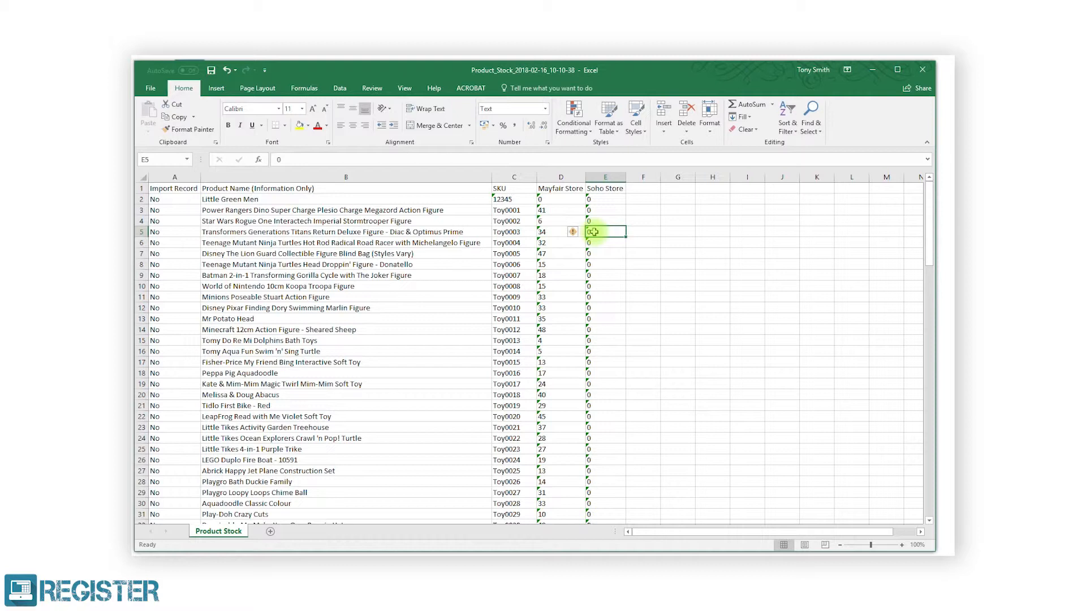
text(25)
click(173, 242)
text(Yes)
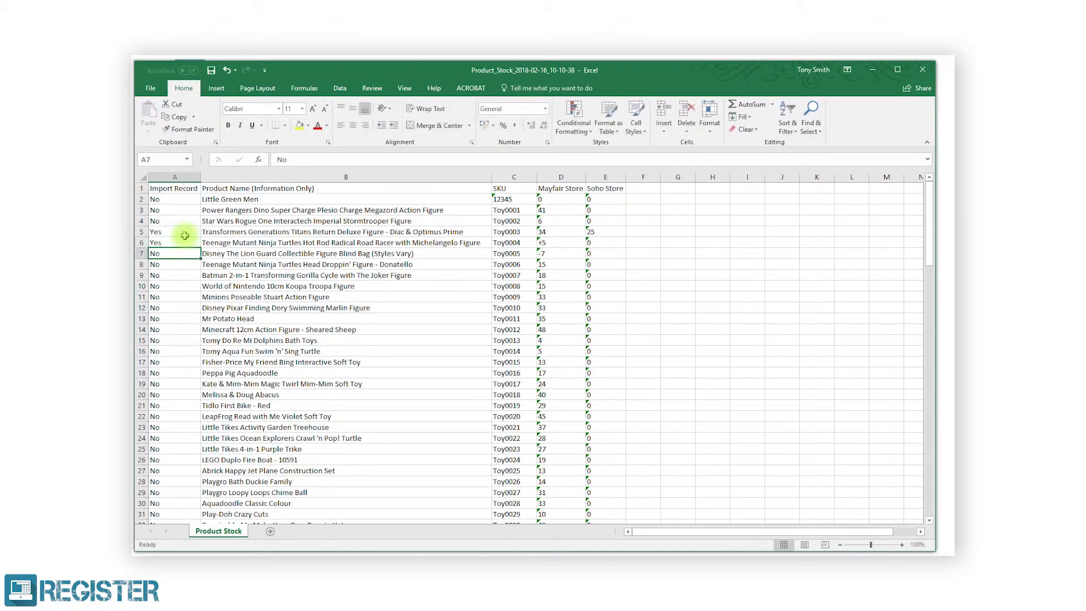
click(149, 88)
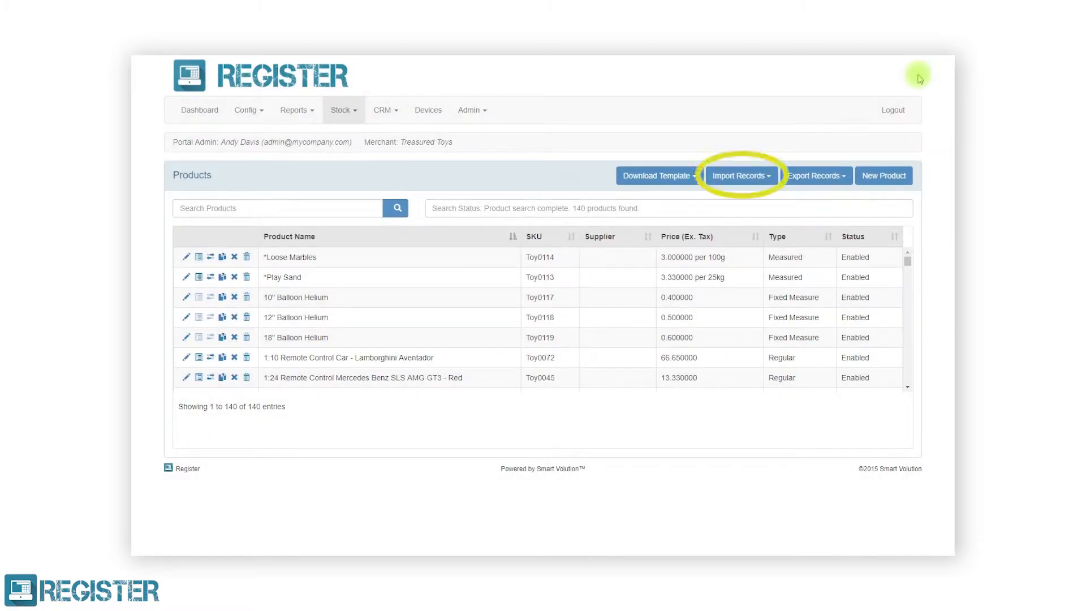
Step: Import Product_Stock_2018-02-16_10-10-38 from the desktop, resetting 3 stock records, then close
click(740, 175)
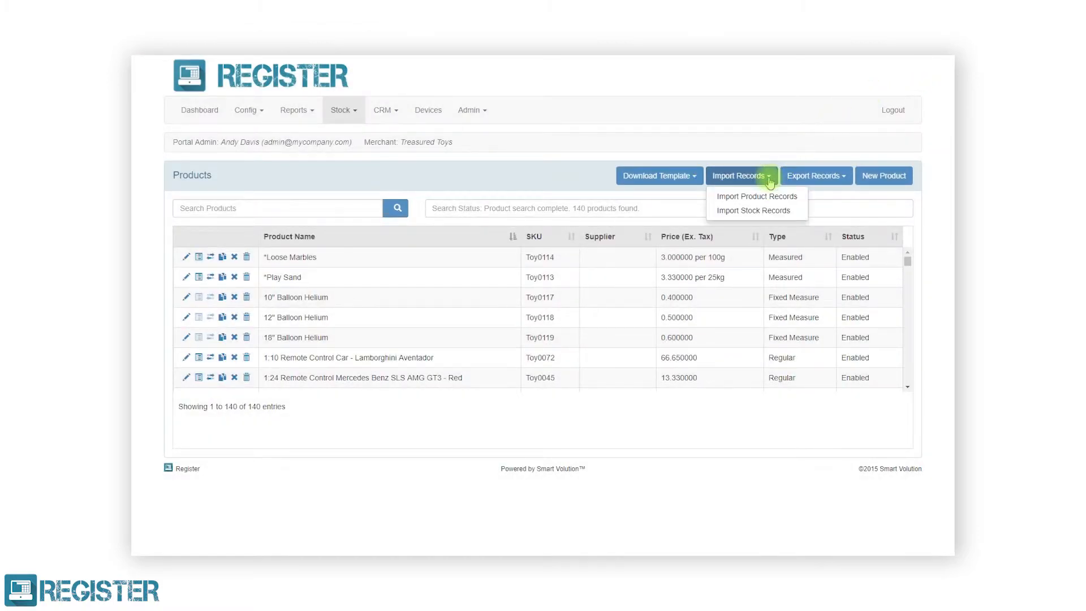
click(752, 210)
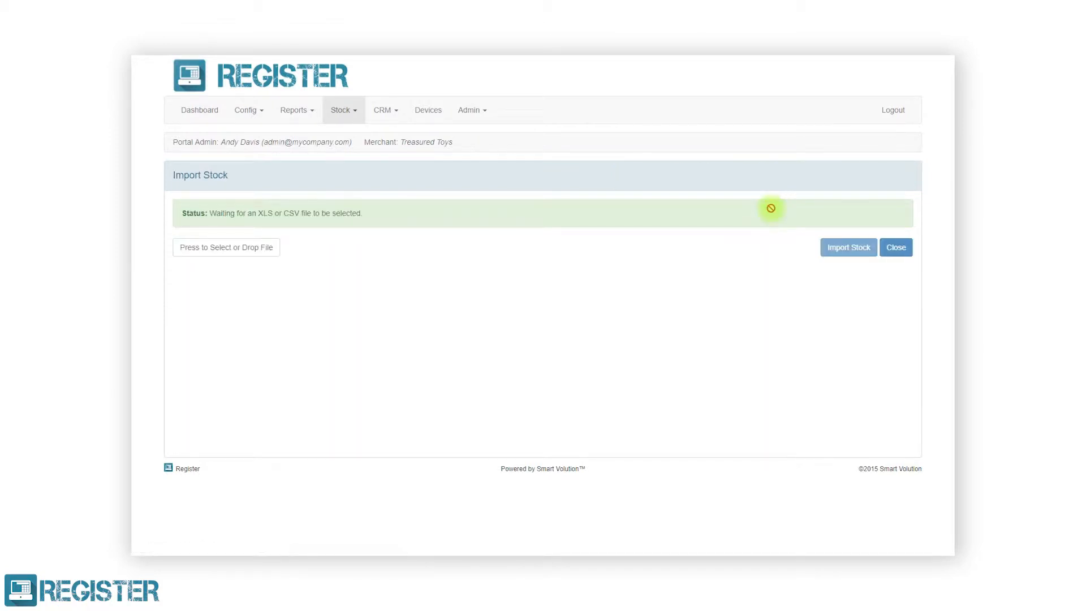
mouse_move(312, 270)
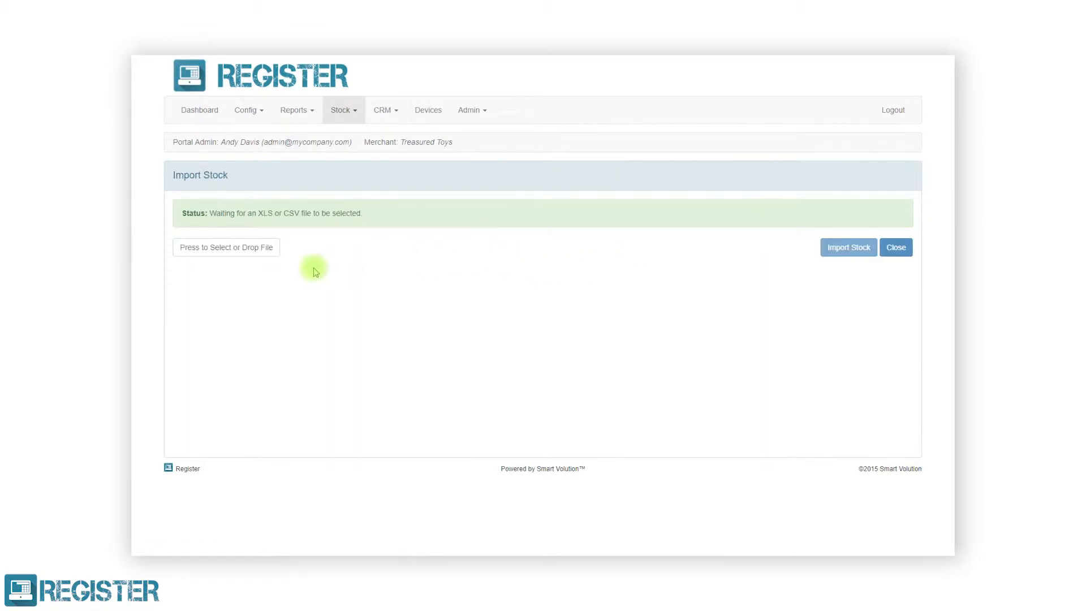
click(226, 247)
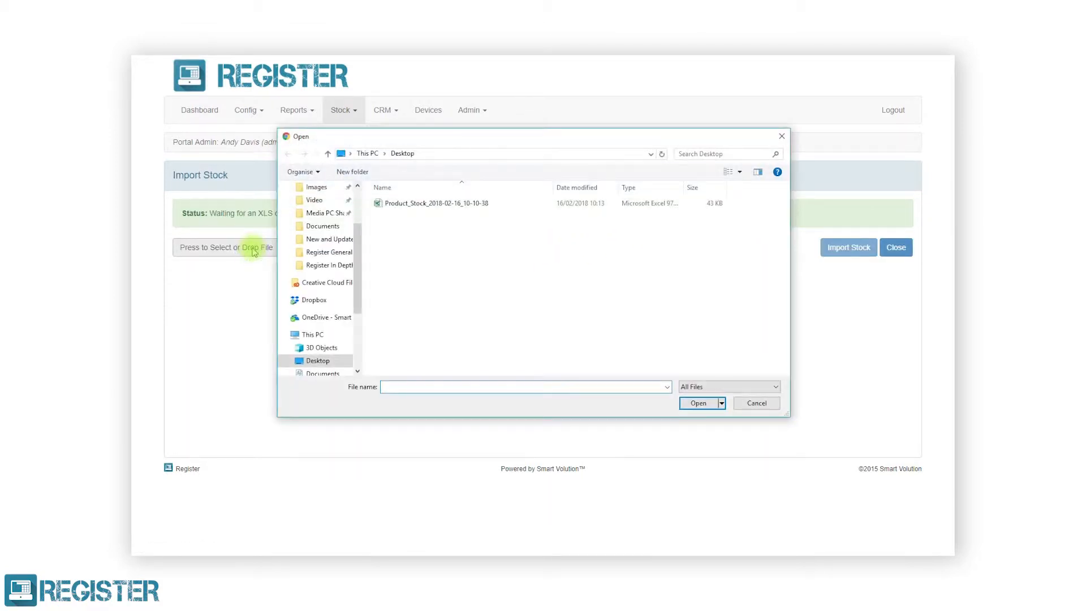
click(434, 203)
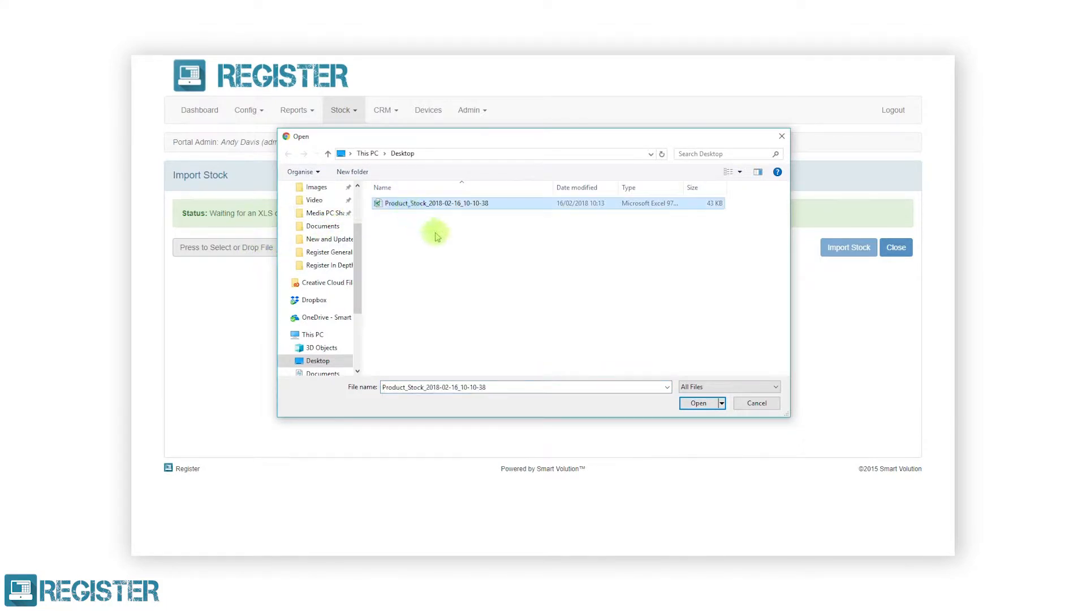
click(698, 403)
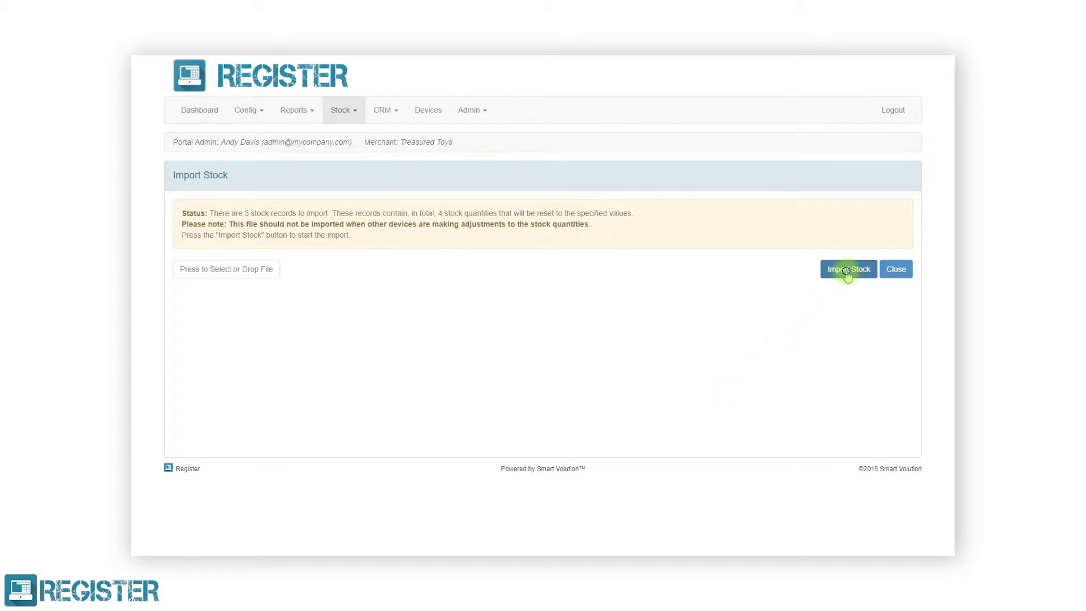
click(847, 270)
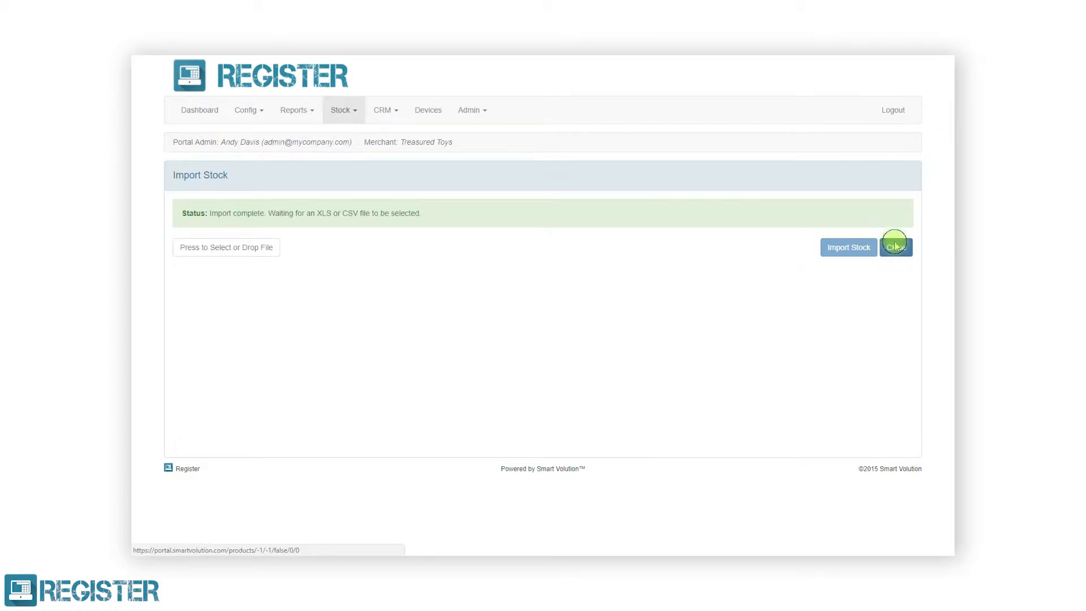
click(896, 246)
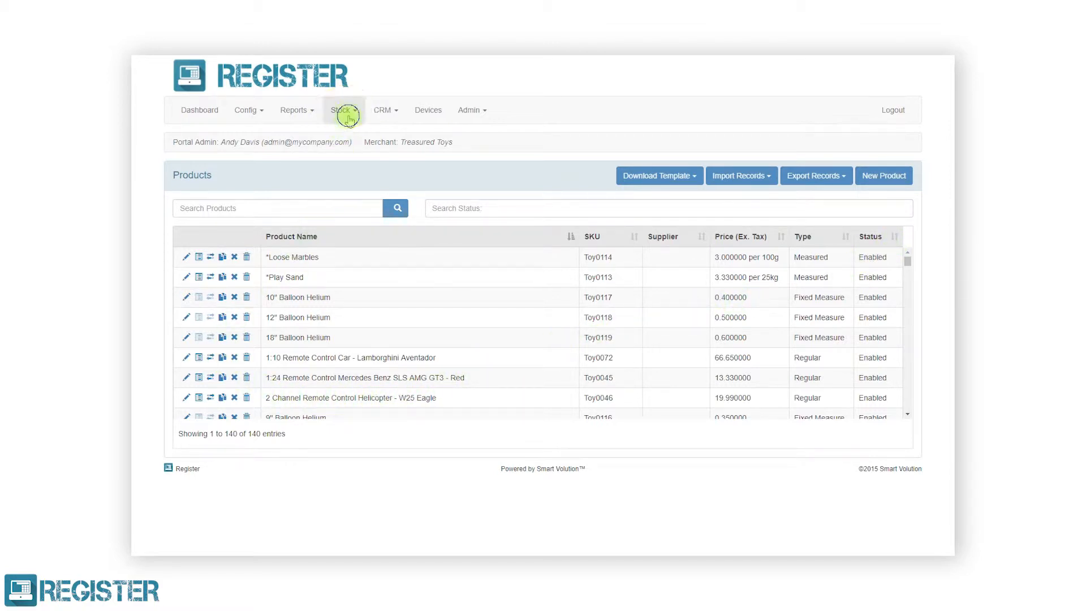
Step: Go to Stock > Transfers and filter the list to Open status only
click(341, 110)
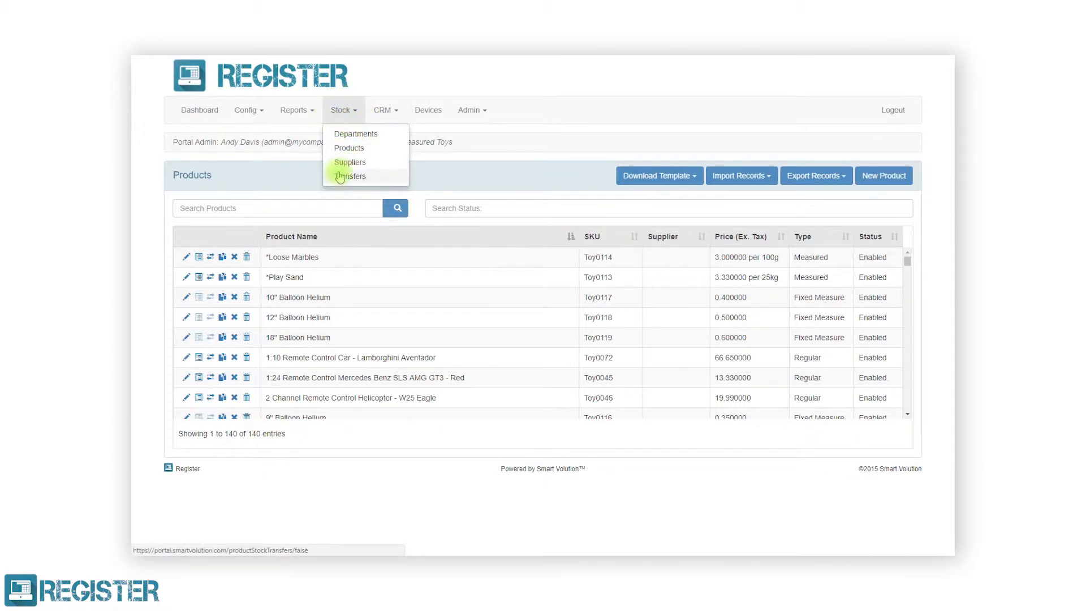
click(352, 175)
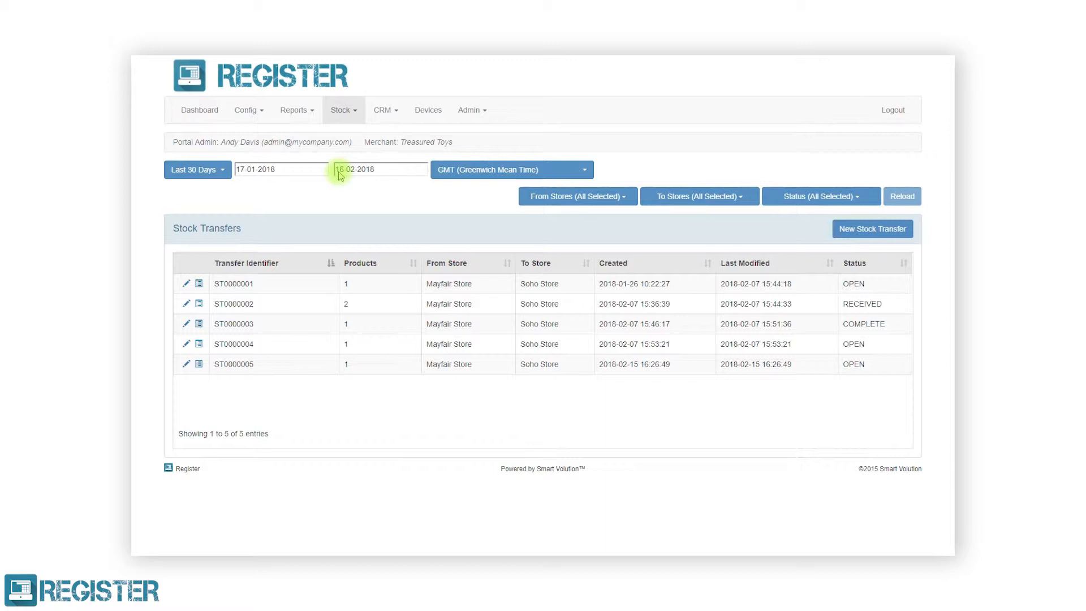
mouse_move(282, 189)
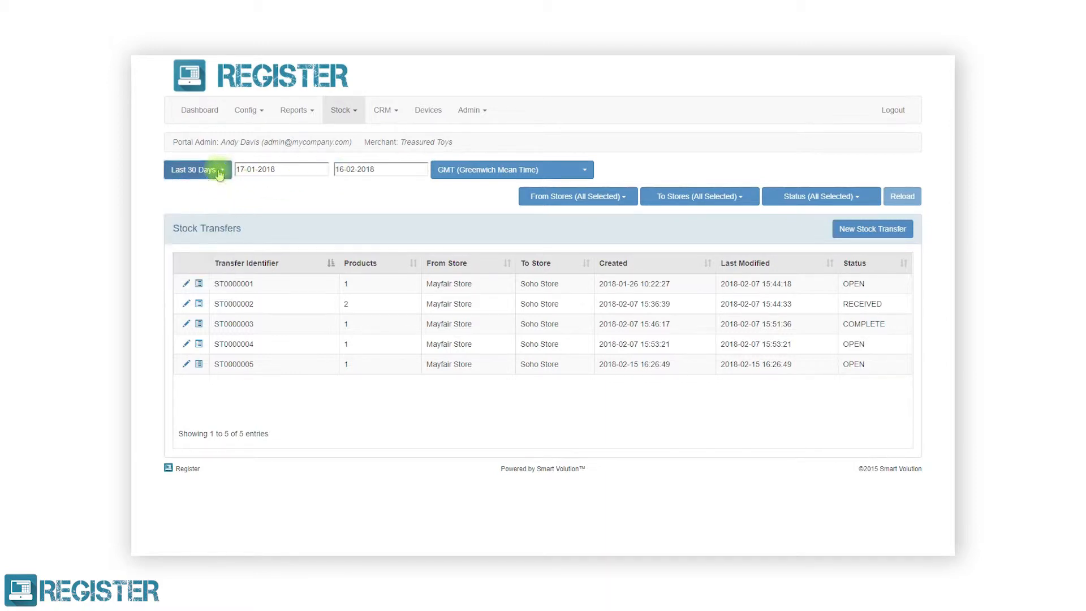
click(577, 196)
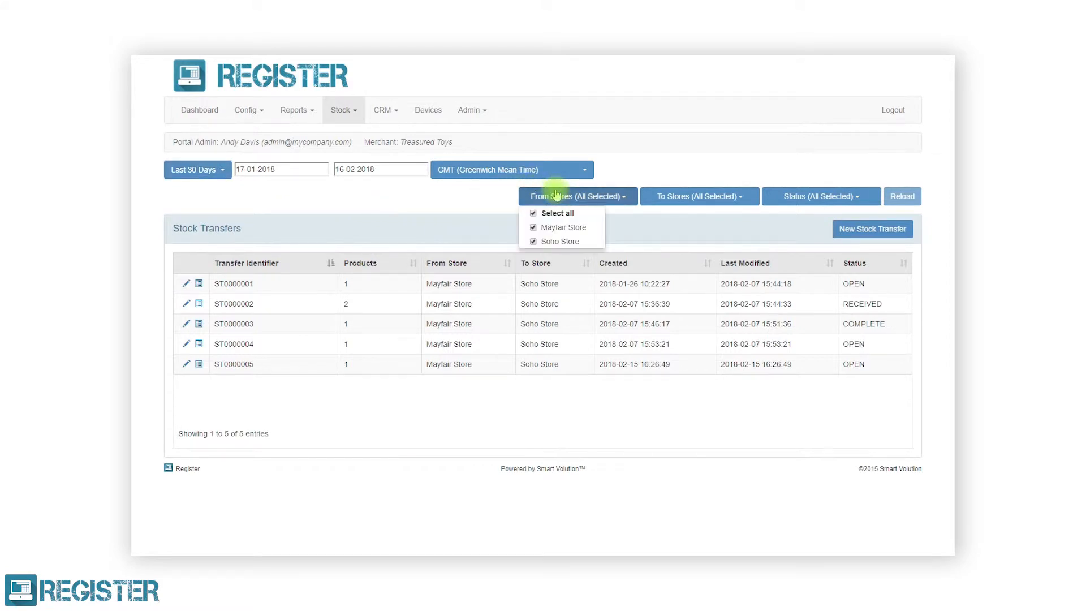
click(698, 196)
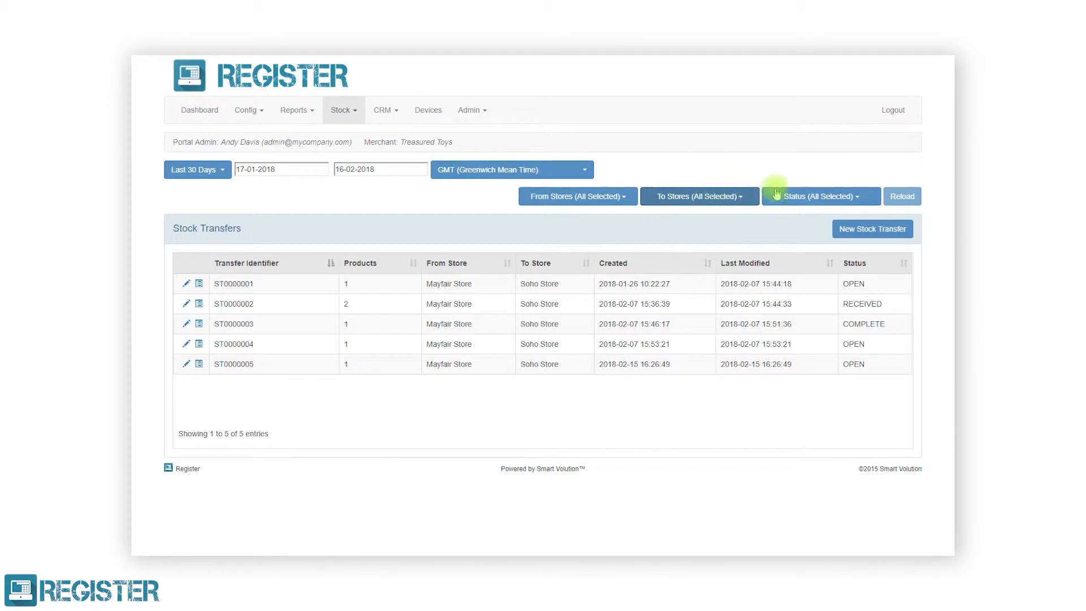
click(821, 196)
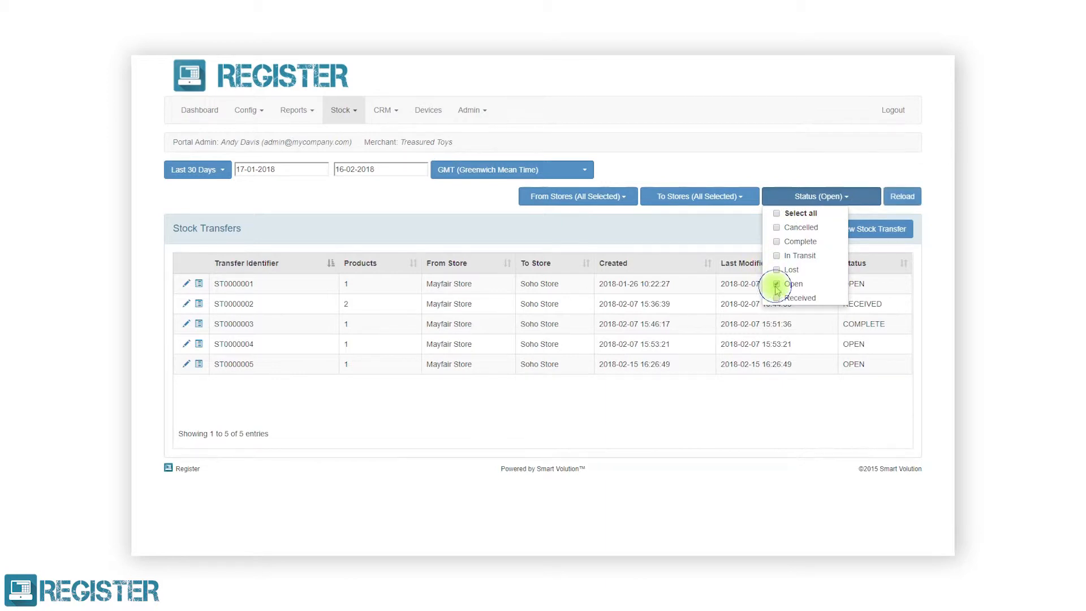
click(902, 196)
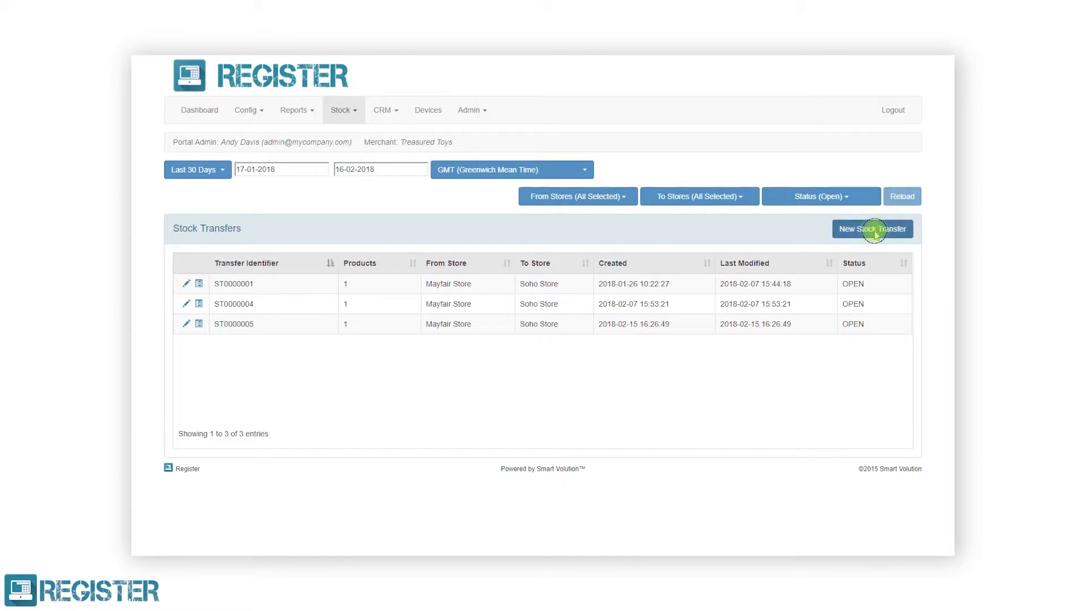
Step: Create a new stock transfer from Mayfair Store to Soho Store and continue to its products
click(873, 229)
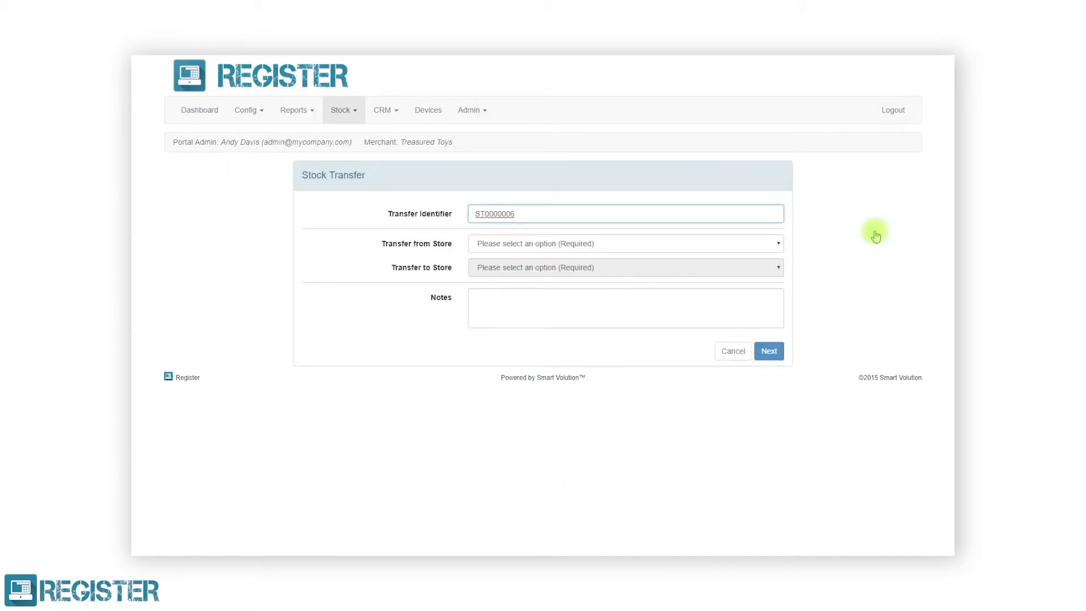
mouse_move(817, 250)
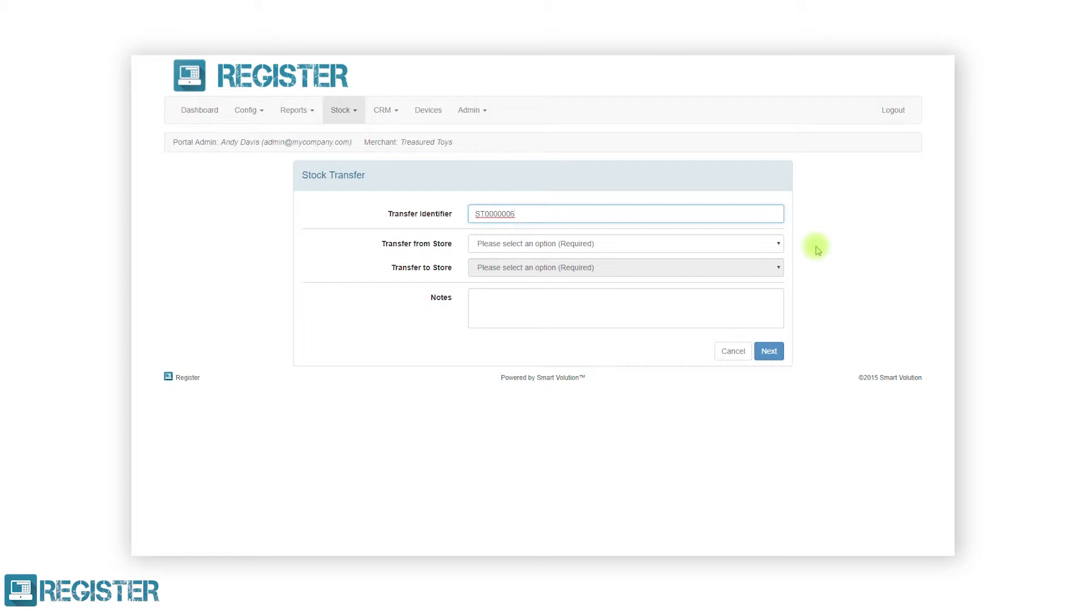
mouse_move(800, 248)
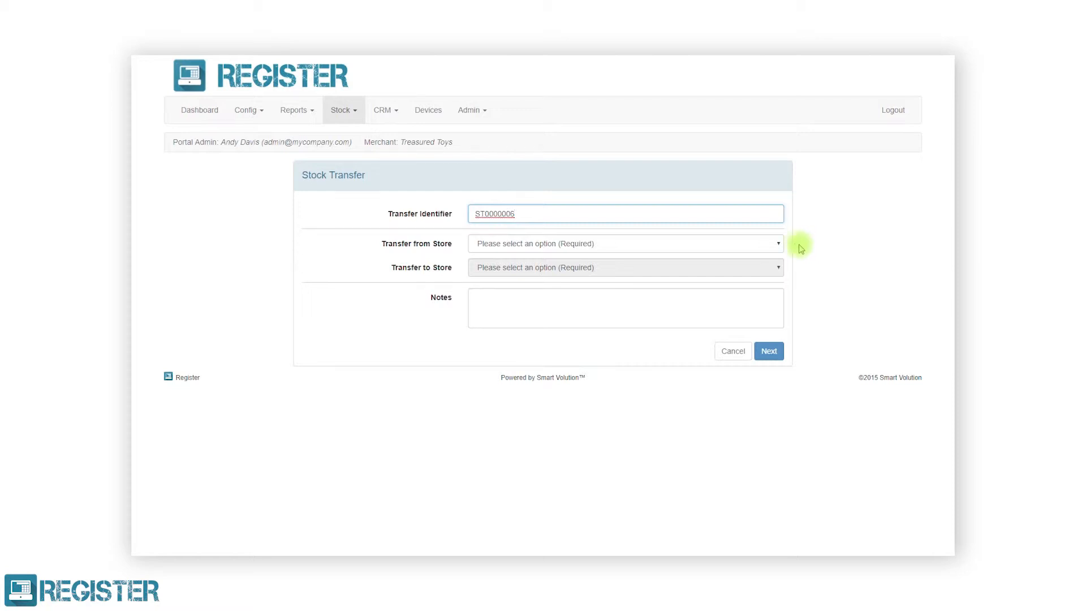
click(623, 243)
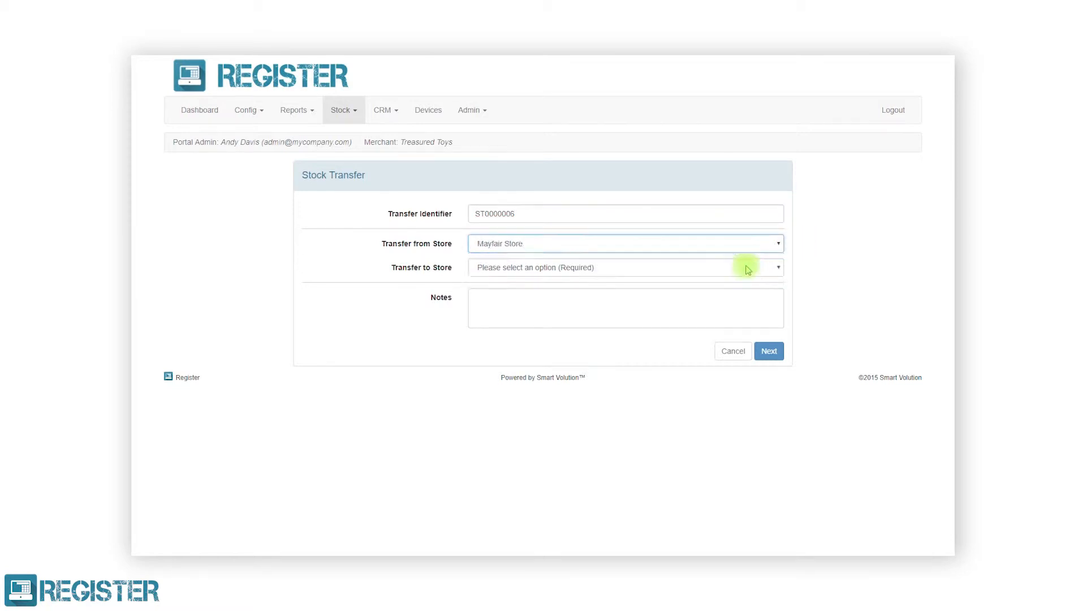
click(624, 267)
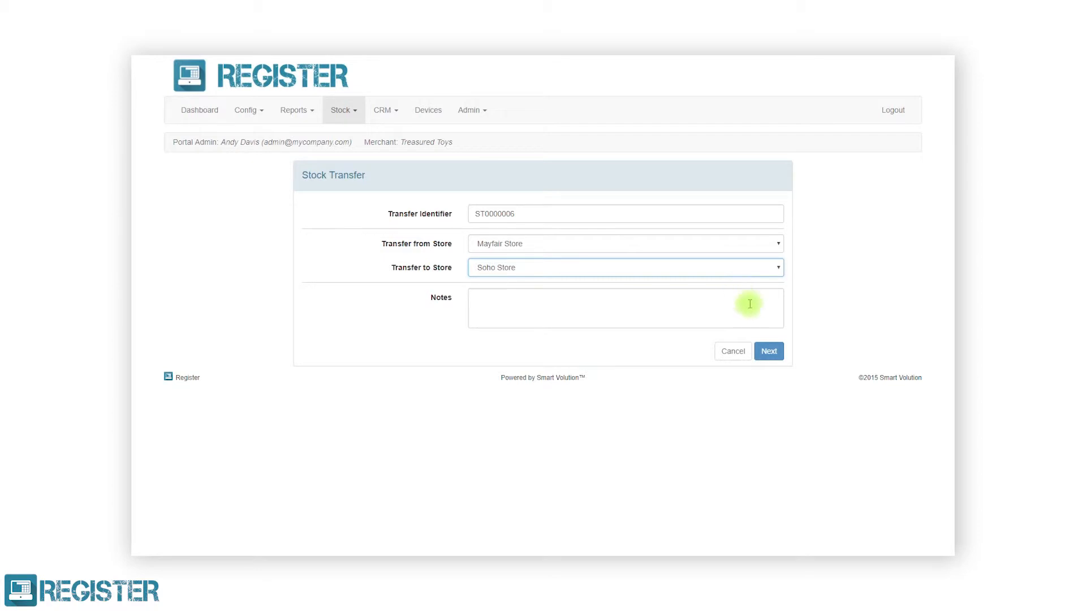
click(769, 351)
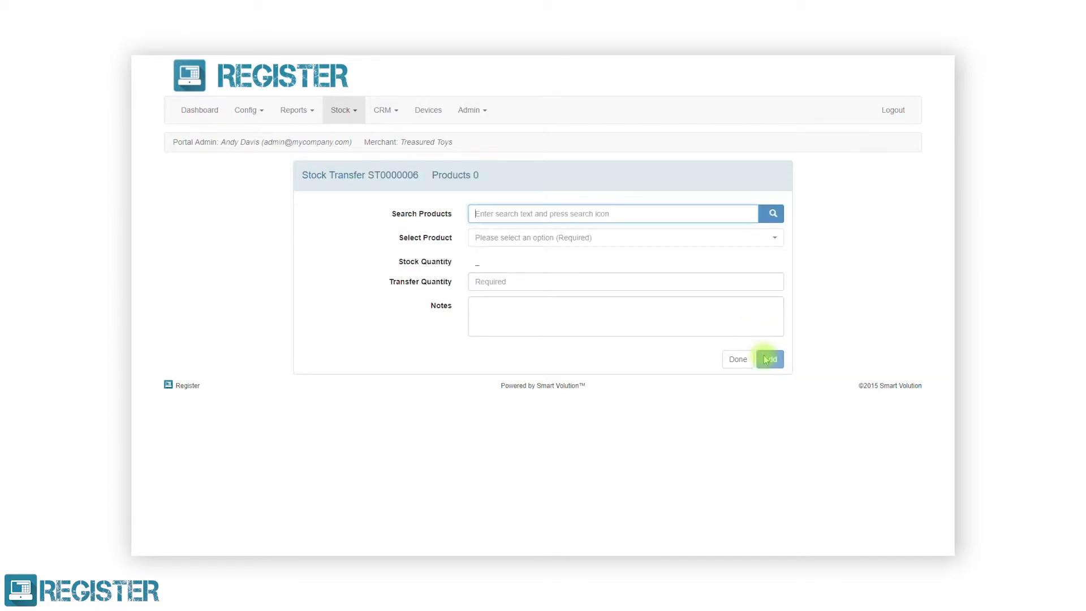
Step: Search "star wars" and add 2 Imperial Stormtrooper Figures to the transfer
text(star)
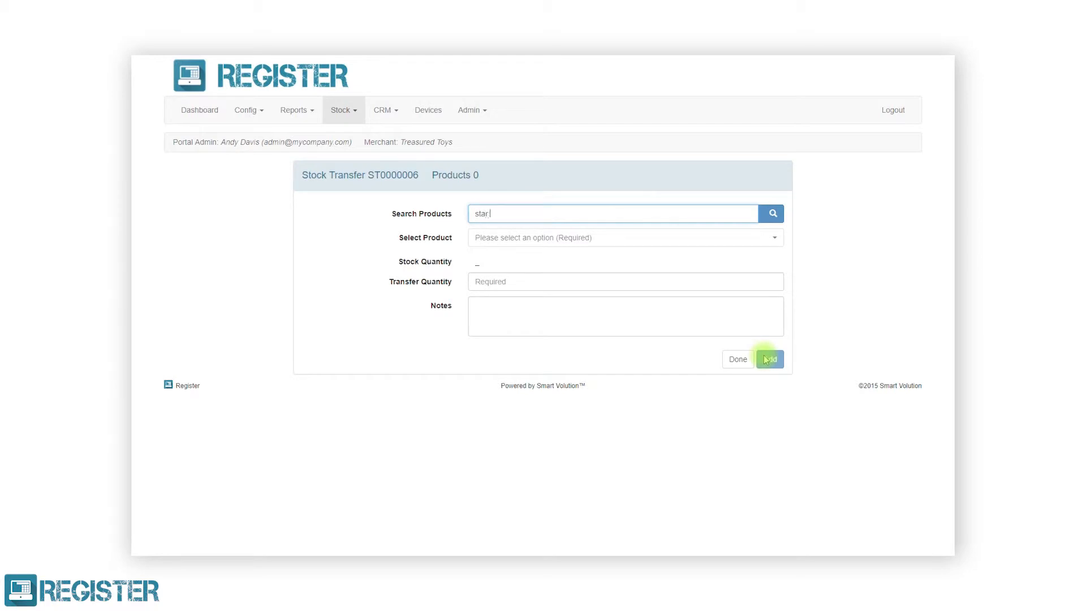
text(wars)
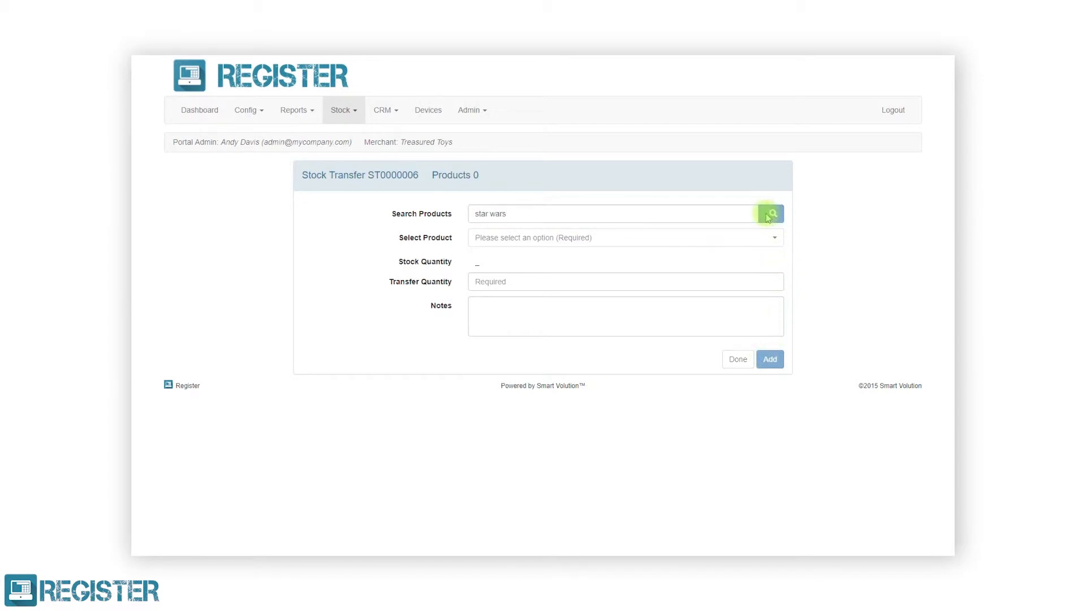
click(770, 214)
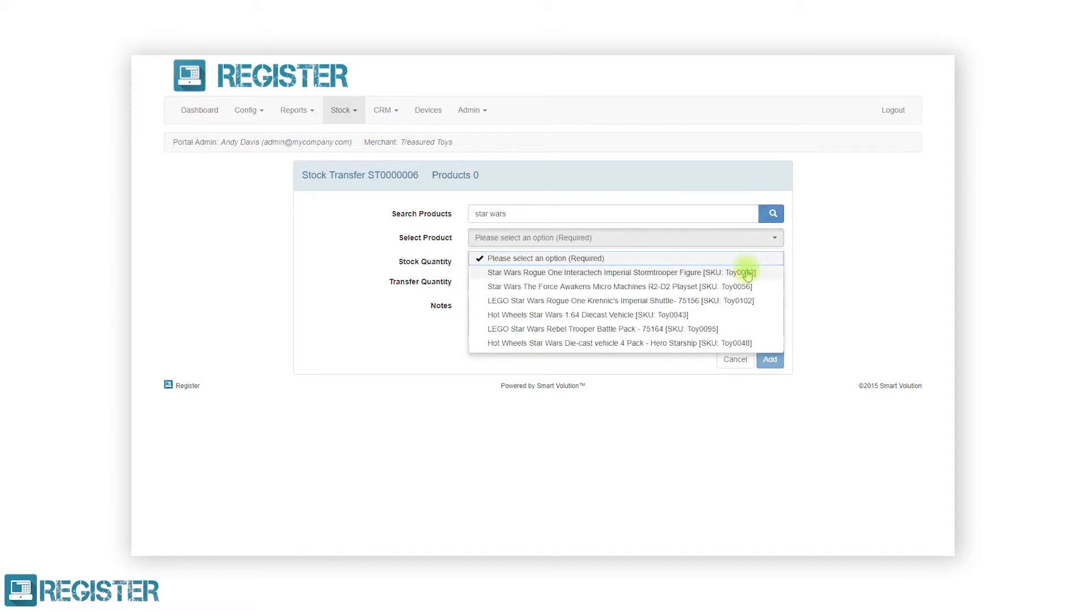
click(621, 272)
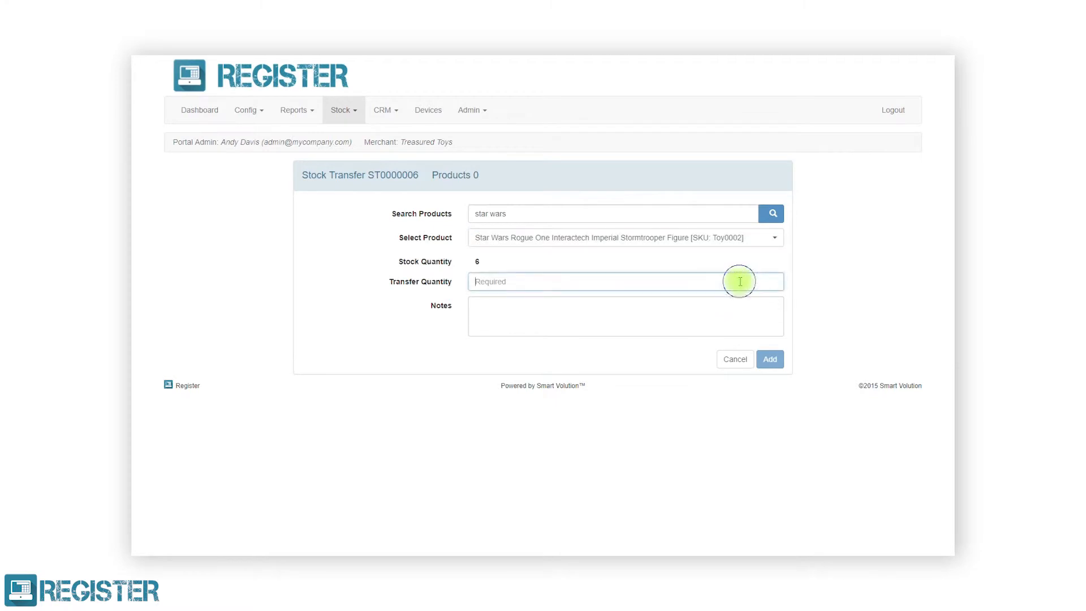
text(2)
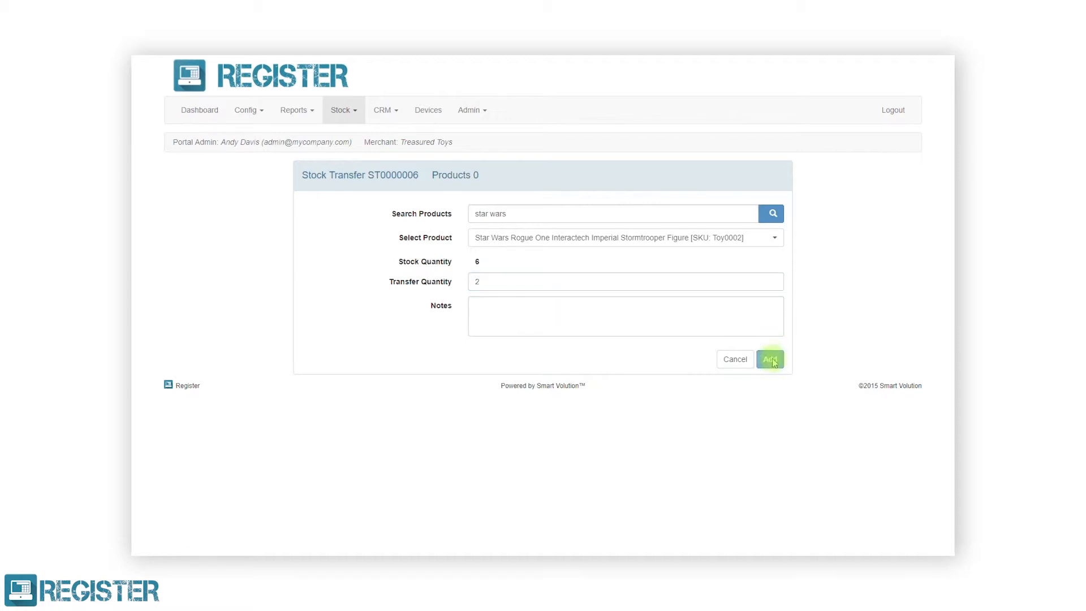
click(770, 359)
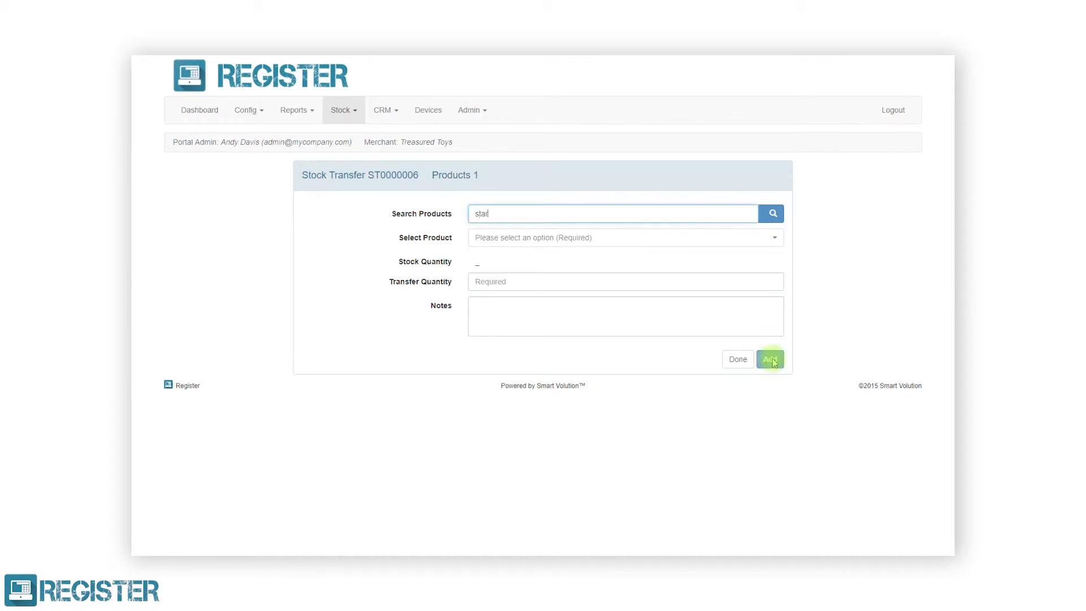
Step: Add the R2-D2 Playset to the transfer and finish adding products
click(771, 213)
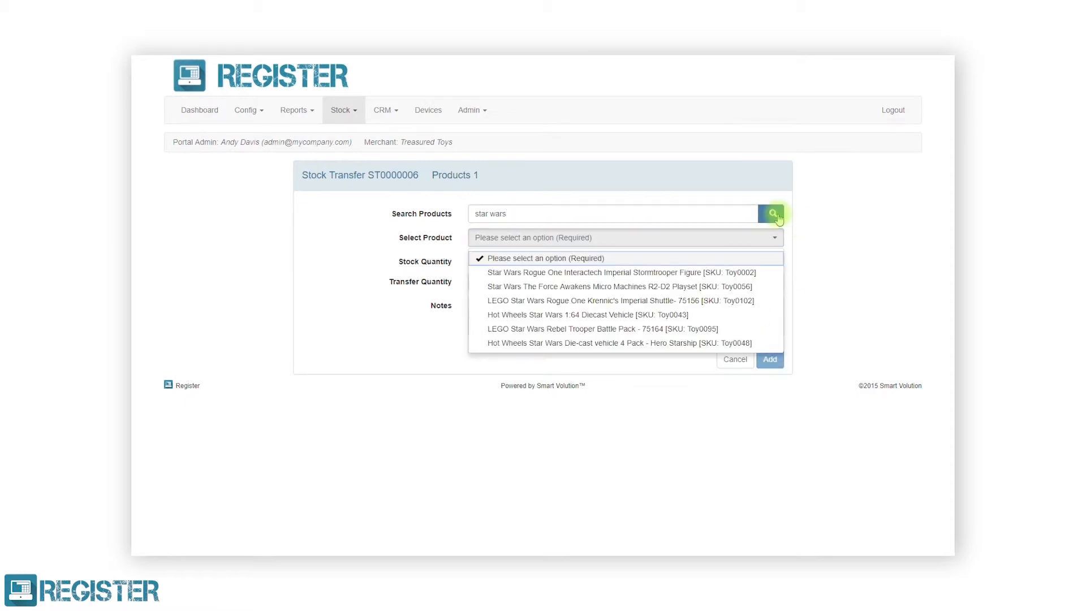
click(619, 287)
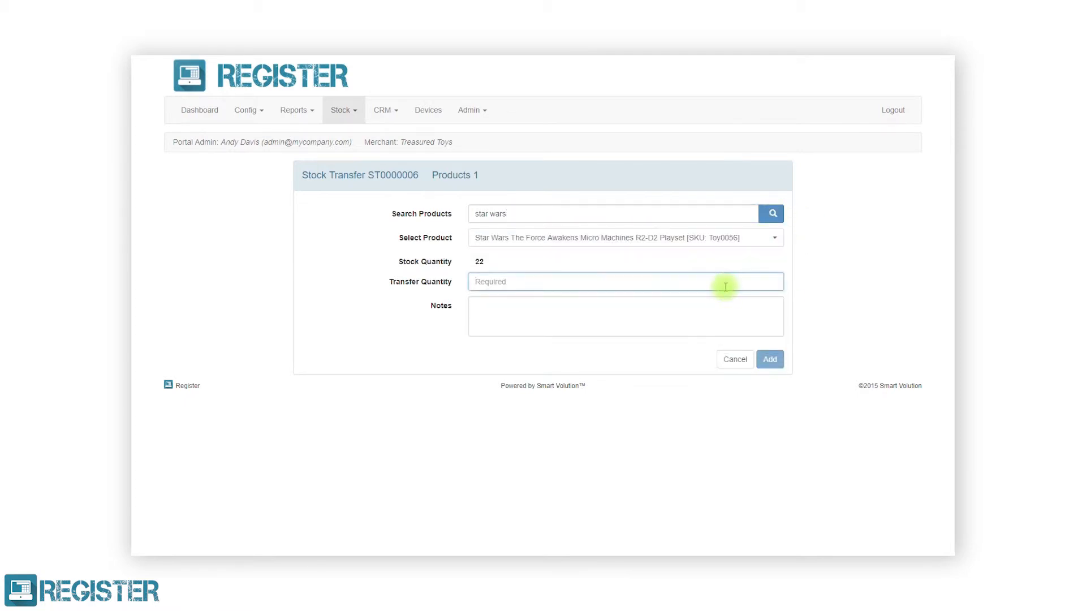
click(769, 359)
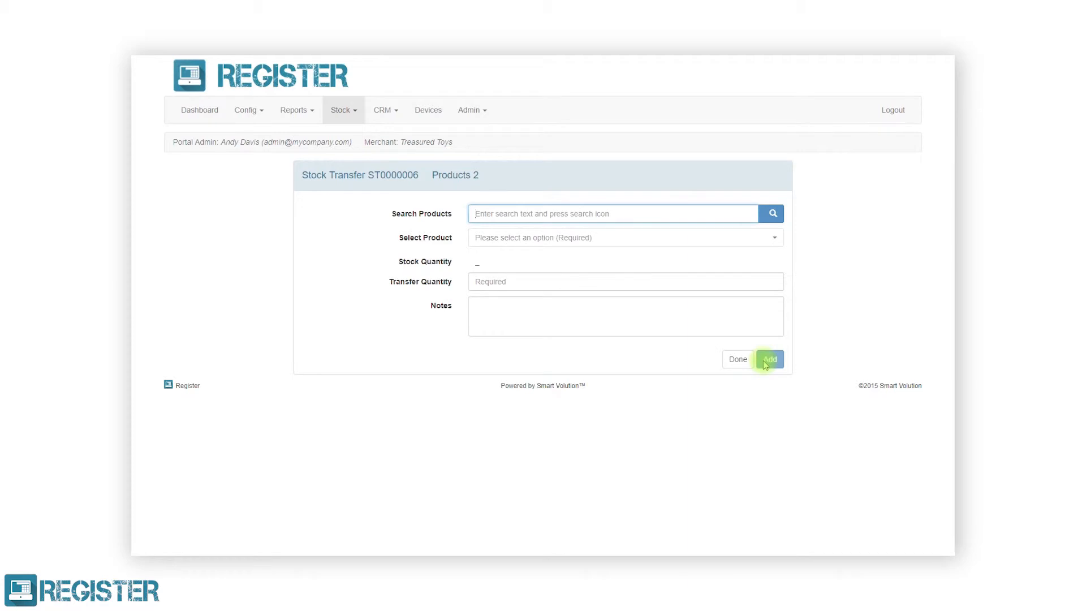
click(737, 359)
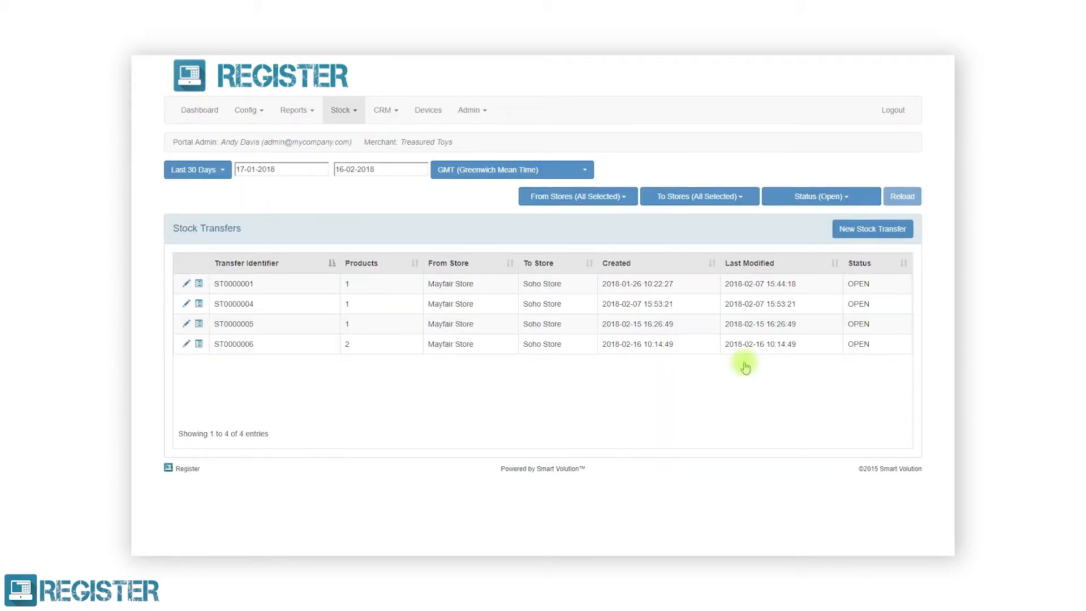
mouse_move(591, 419)
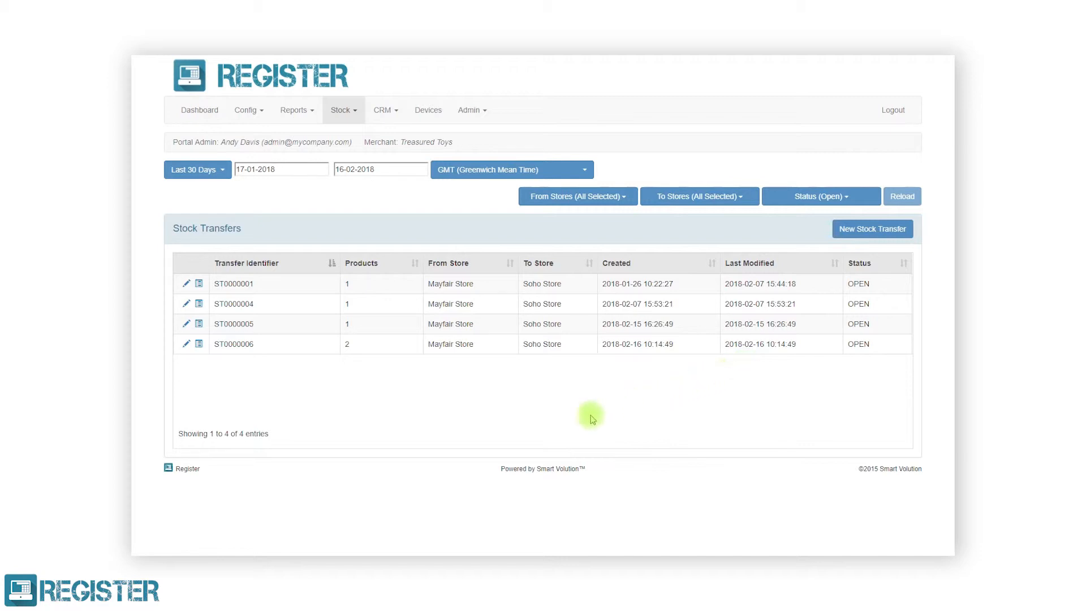
mouse_move(196, 348)
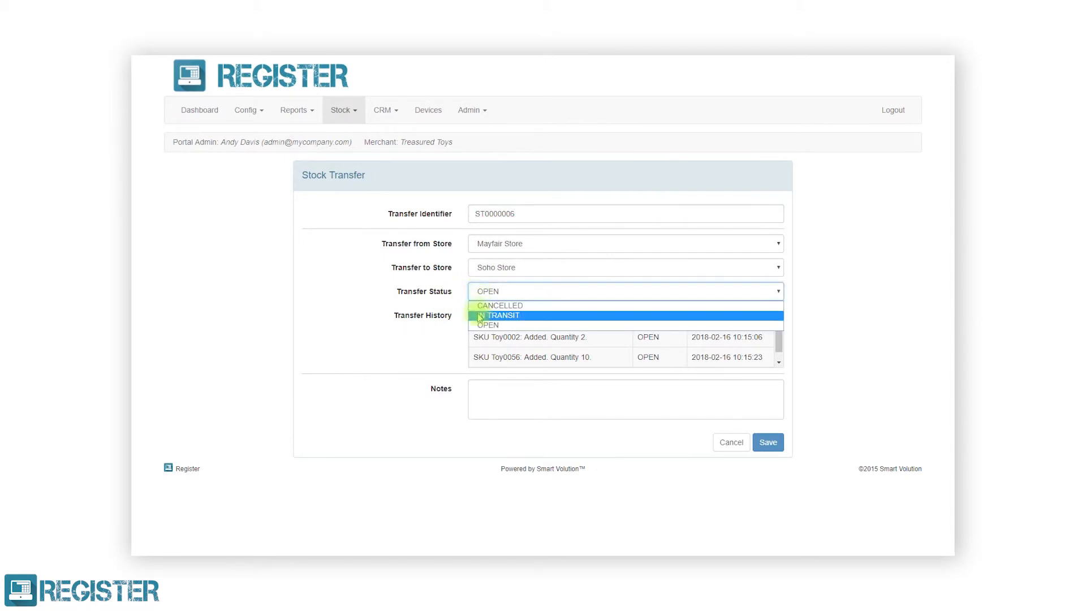
Step: Set transfer ST0000006 to IN TRANSIT and save it
click(502, 316)
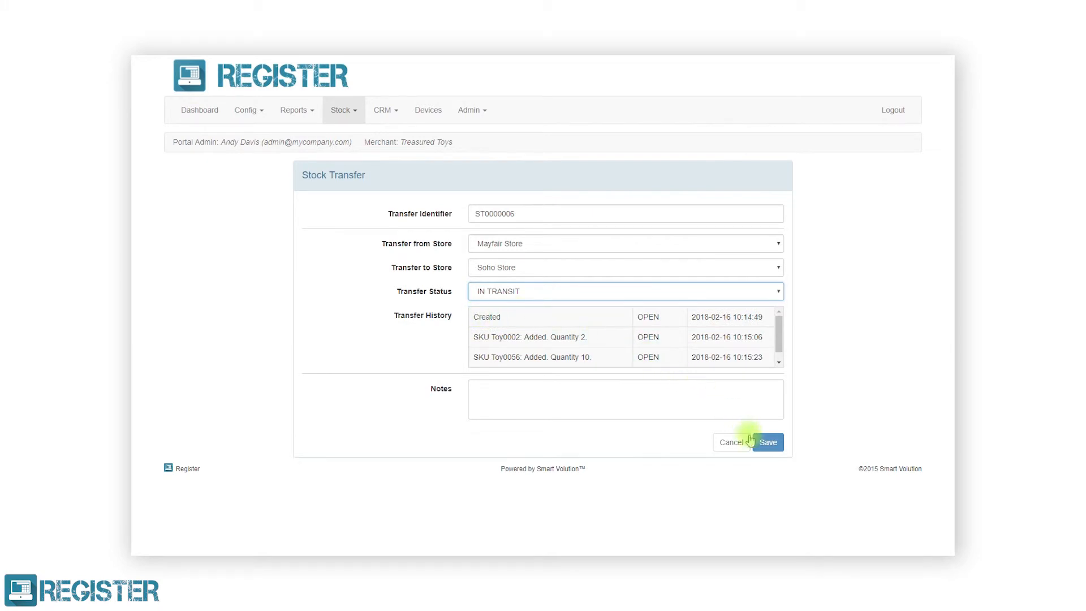
click(767, 442)
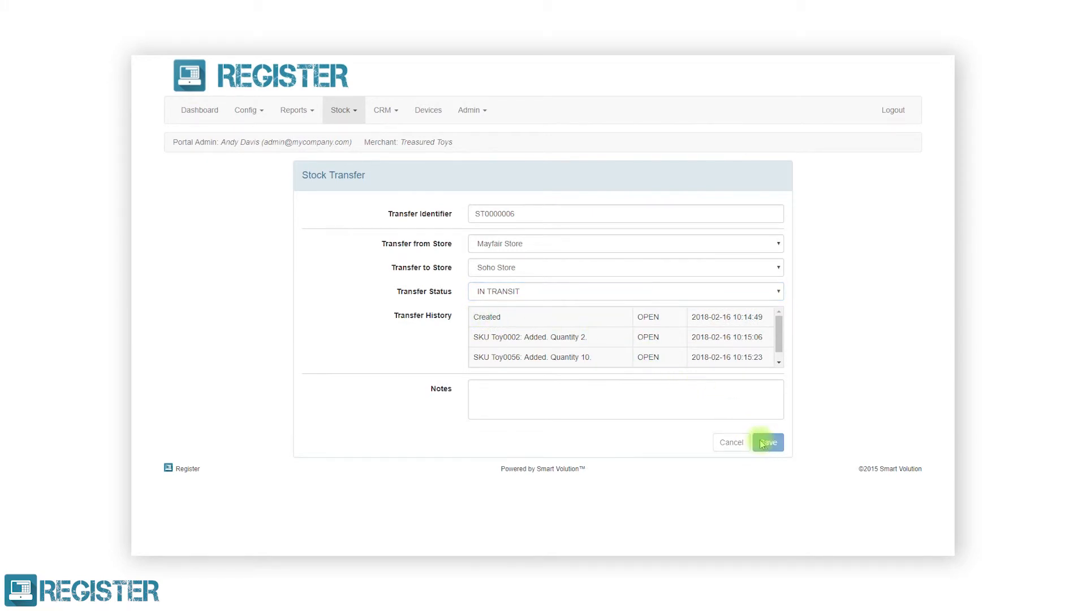
click(767, 443)
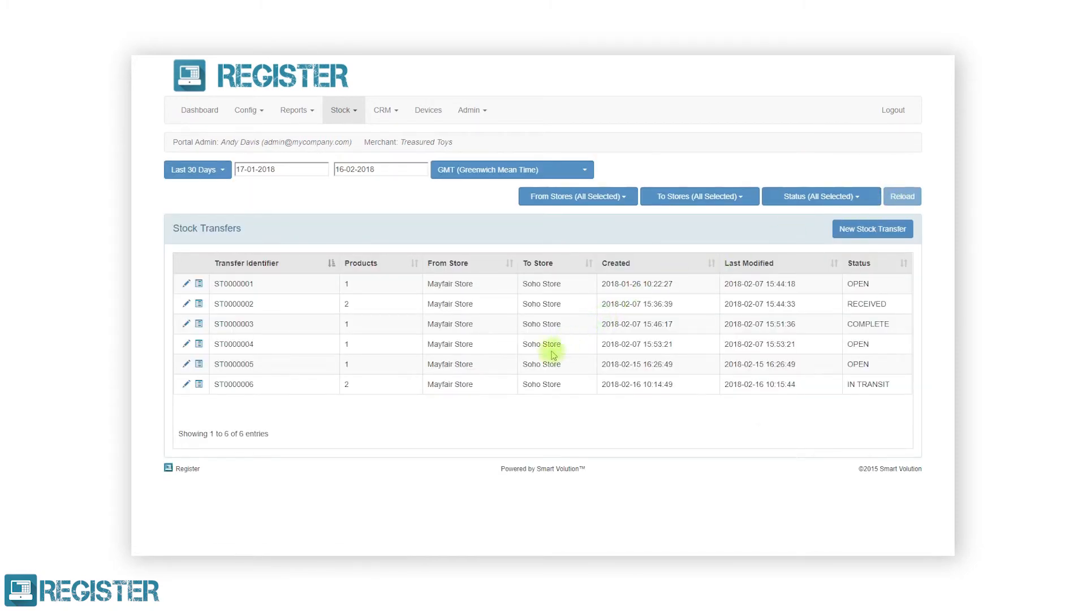
Step: Set transfer ST0000006's status to RECEIVED and advance to its completion page
click(186, 384)
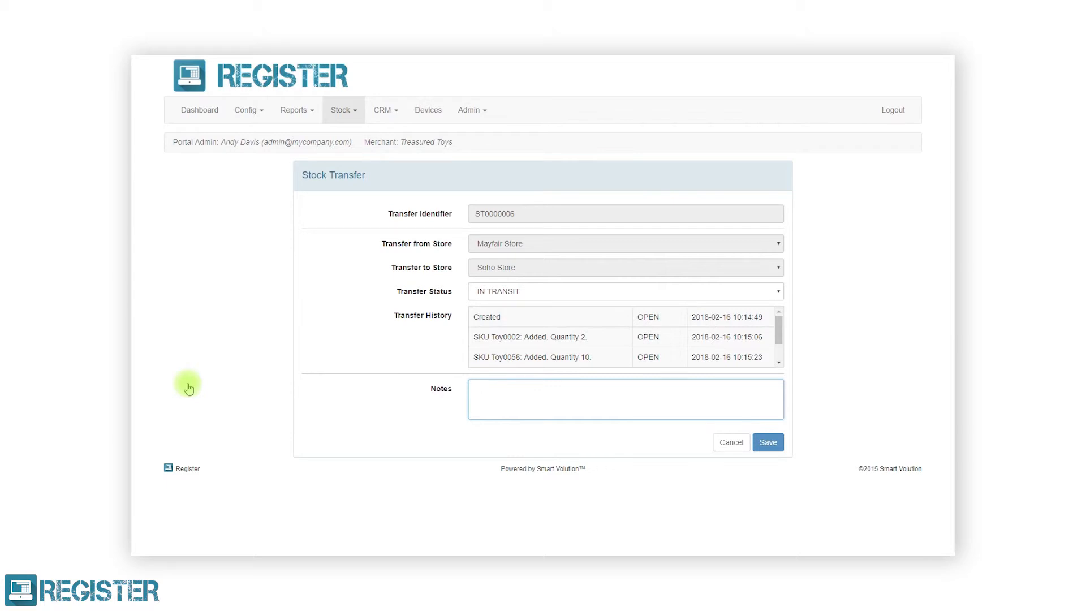
click(623, 291)
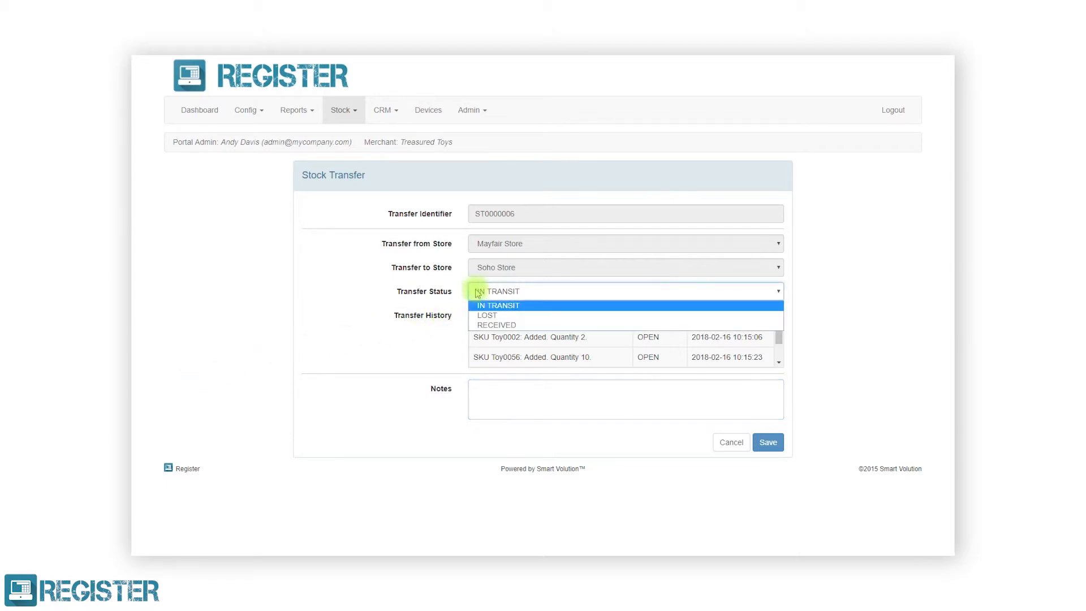
click(494, 325)
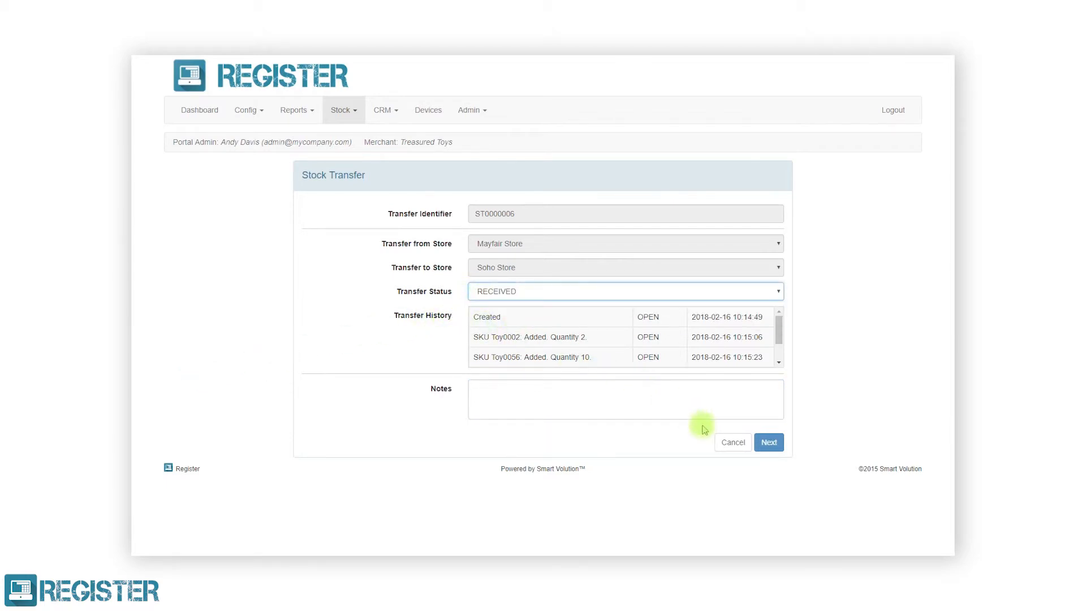
click(769, 443)
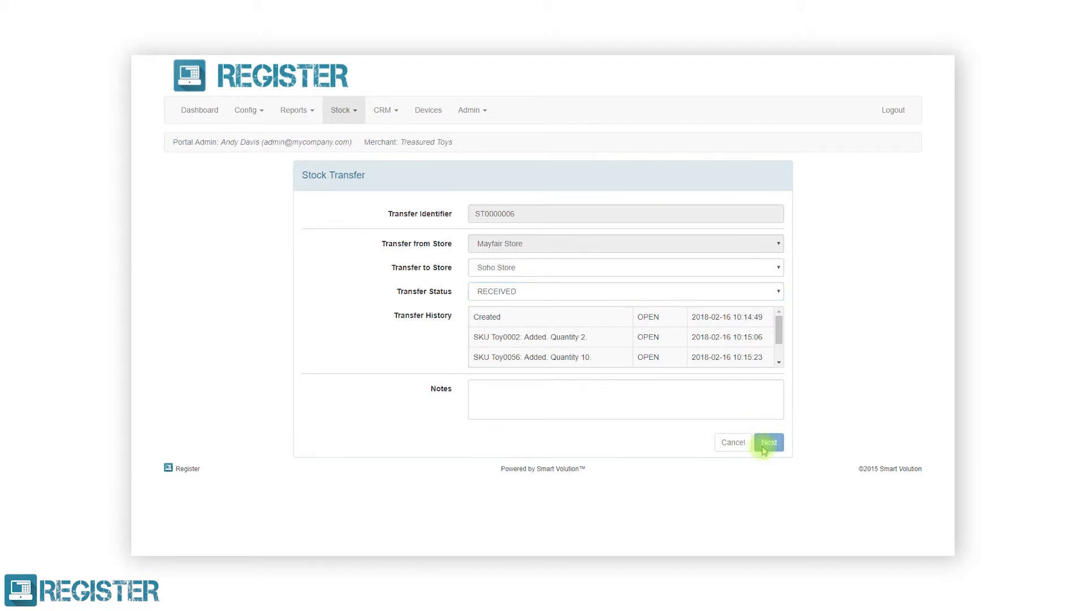
click(769, 443)
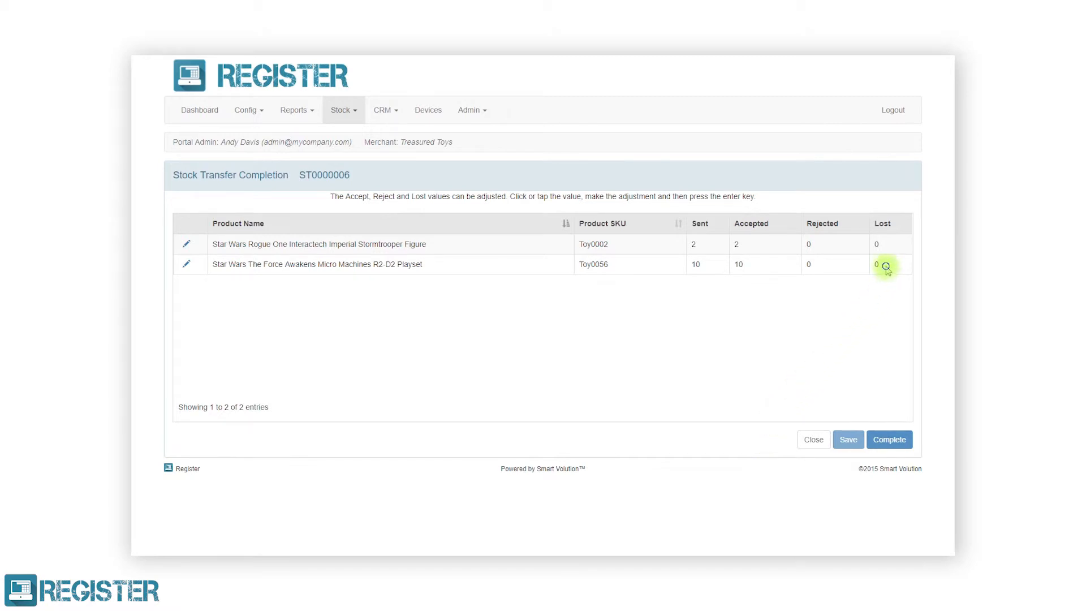
Step: Record 1 R2-D2 Playset (Toy0056) as lost, leaving 9 accepted, and complete the transfer
click(889, 265)
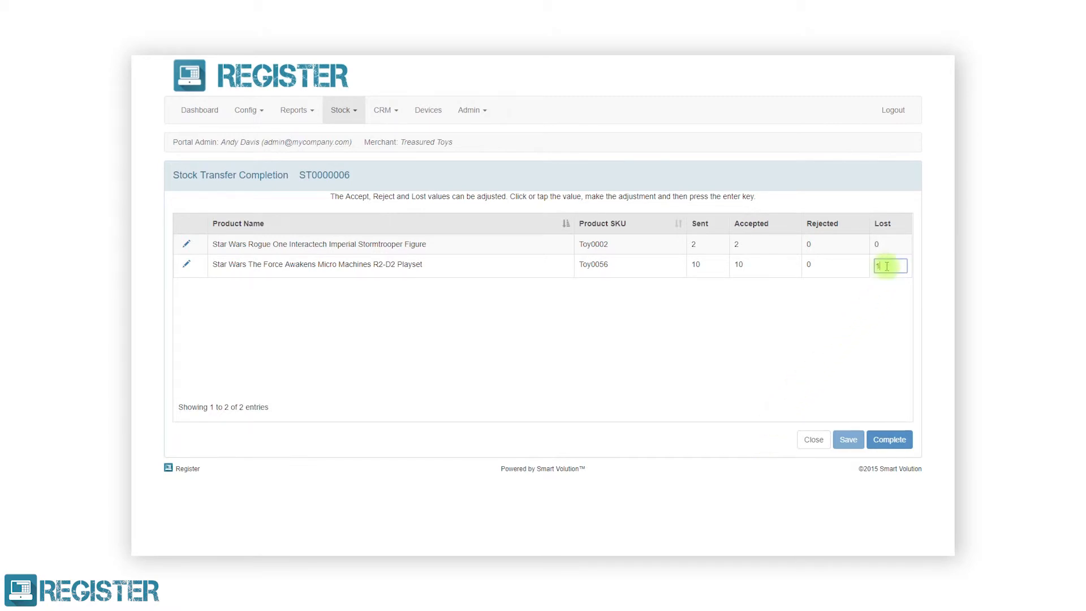
key(enter)
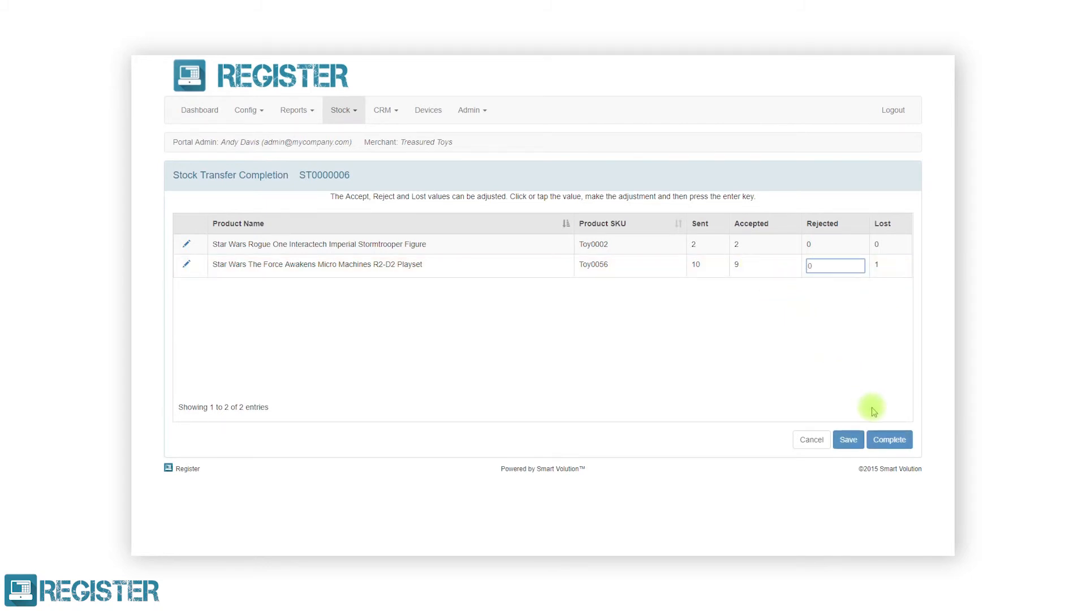
click(890, 439)
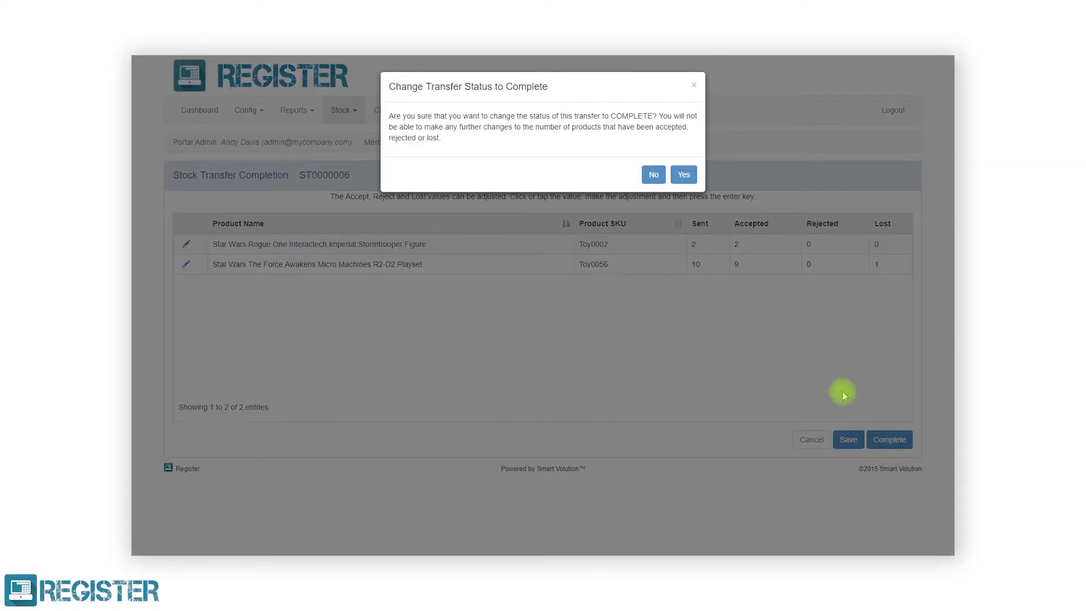
mouse_move(682, 174)
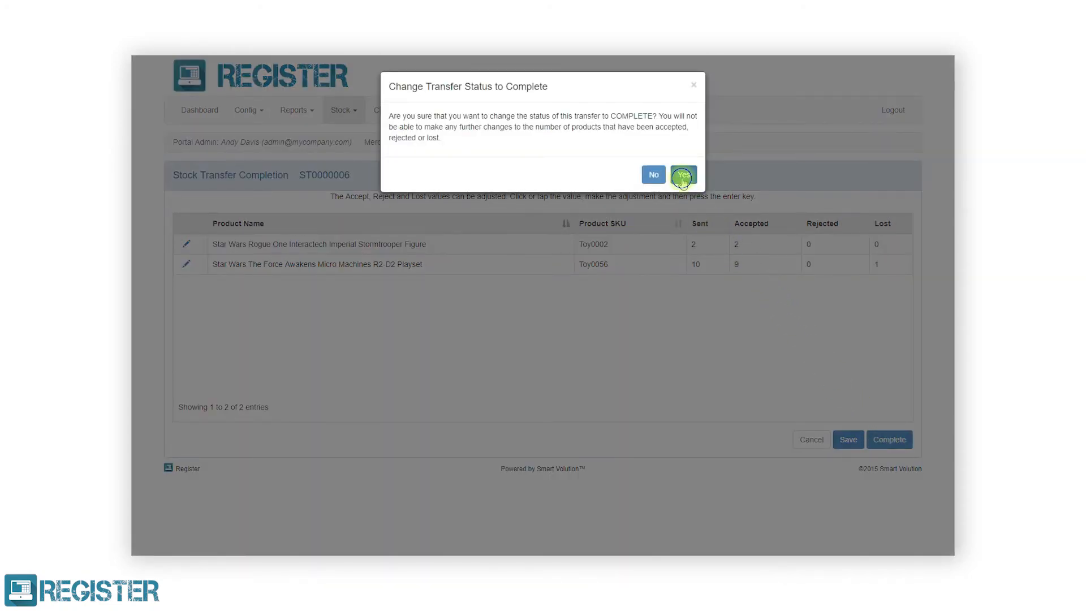
click(684, 174)
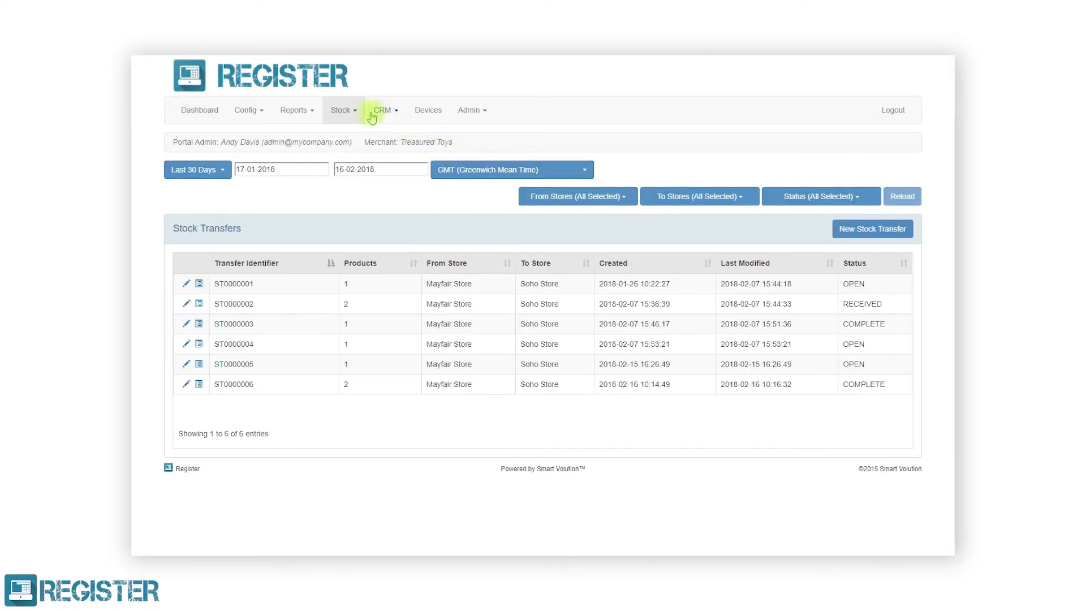
Step: Search products for 'lego' and start a stock transfer for LEGO Duplo Creative Animals (Toy0096)
click(341, 109)
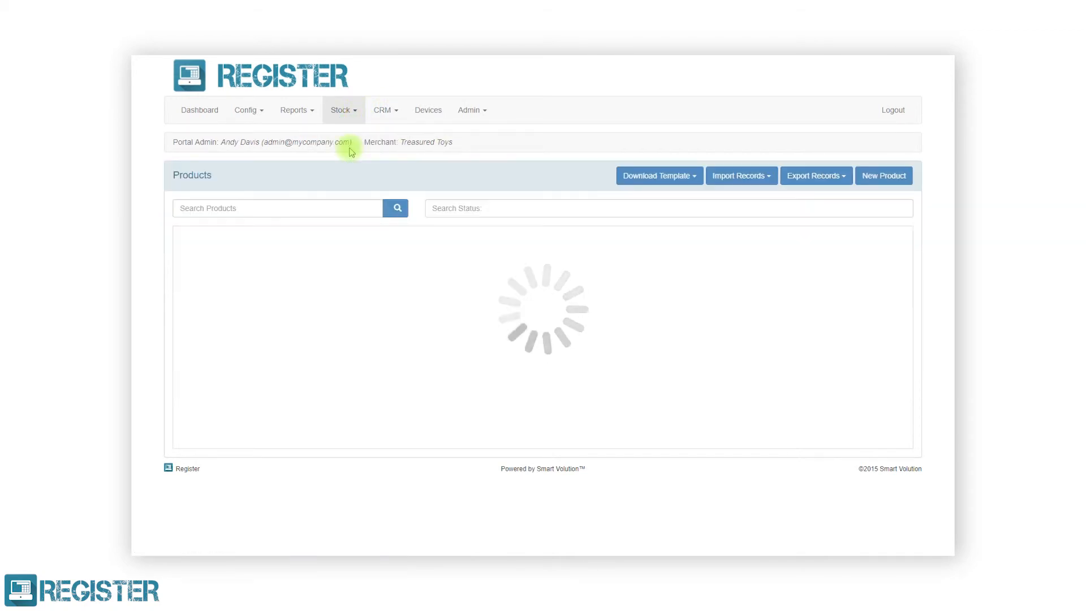
text(le)
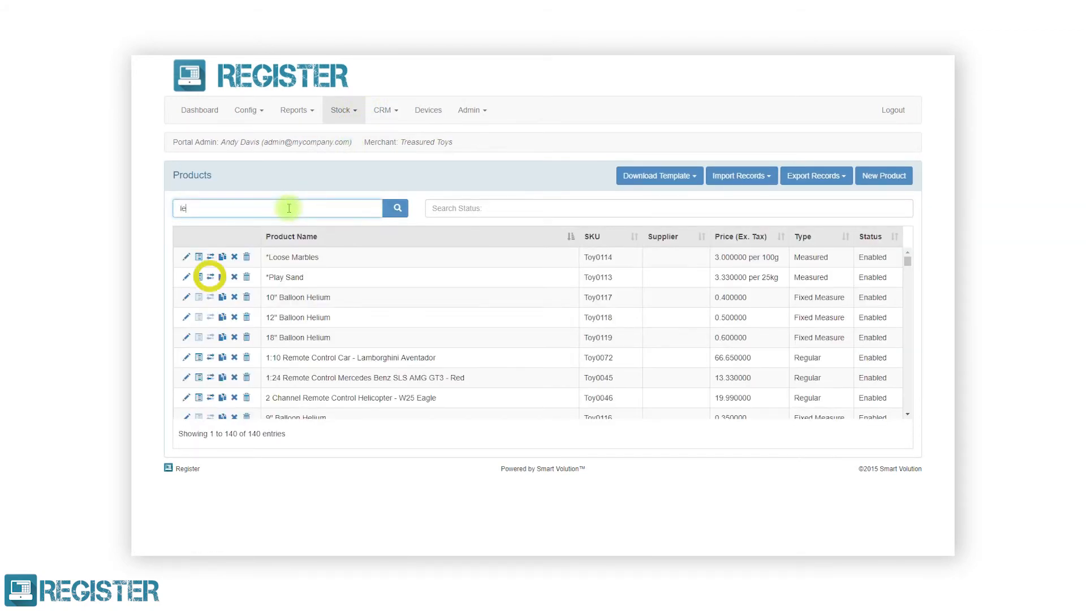
click(395, 208)
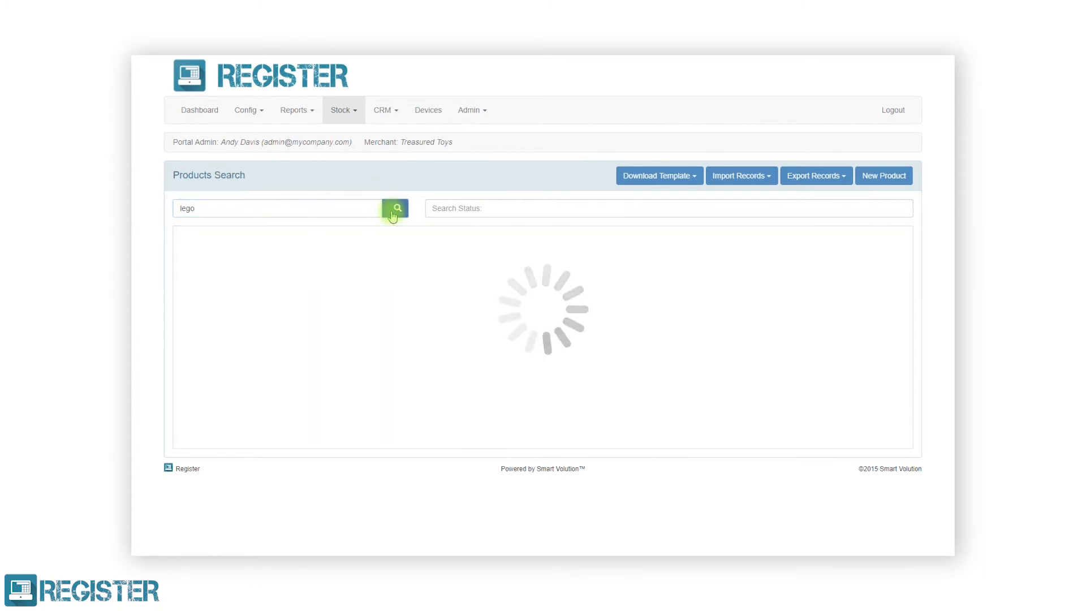
click(395, 208)
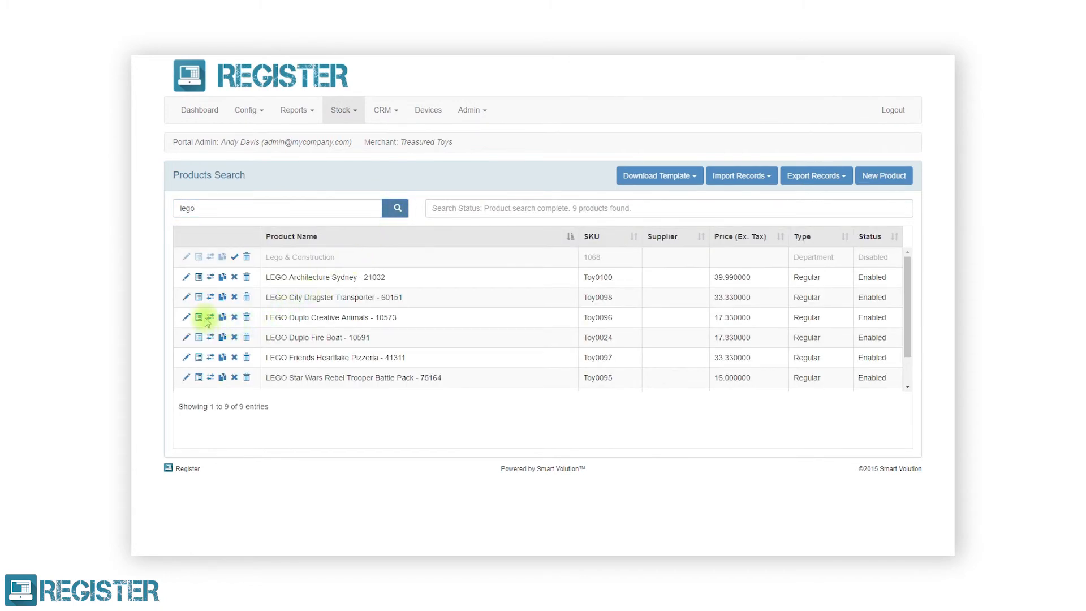
click(210, 317)
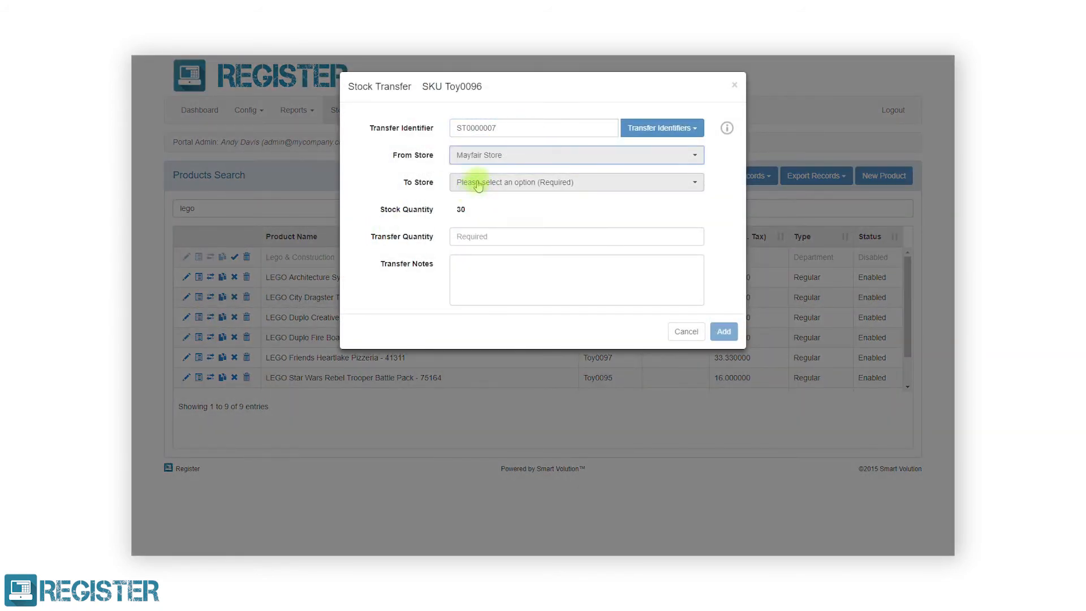
Step: Send 15 units to Soho Store, adding them to transfer ST0000007
click(575, 182)
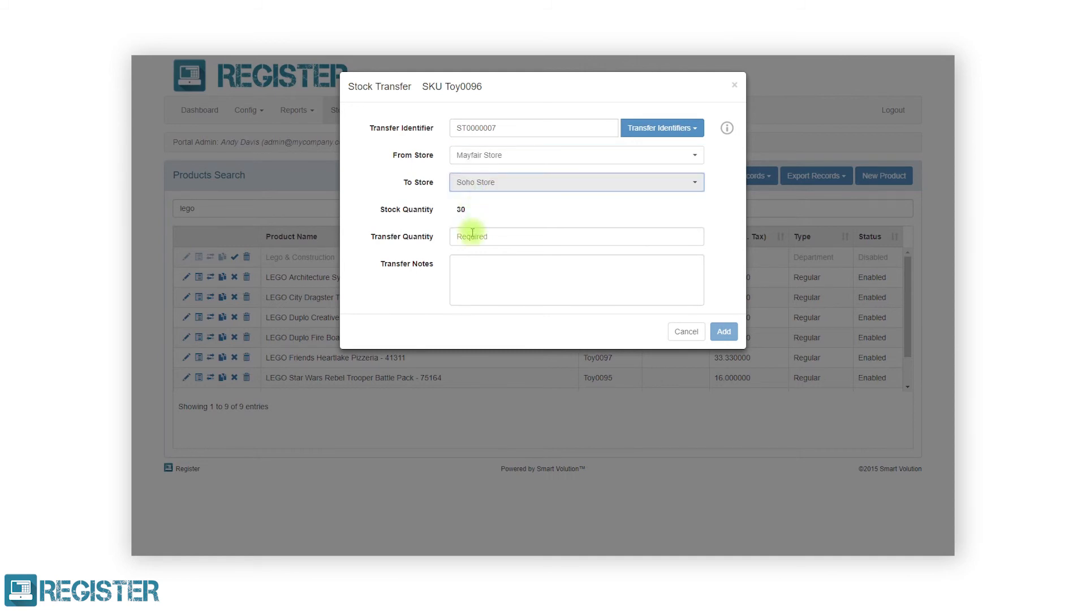
text(15)
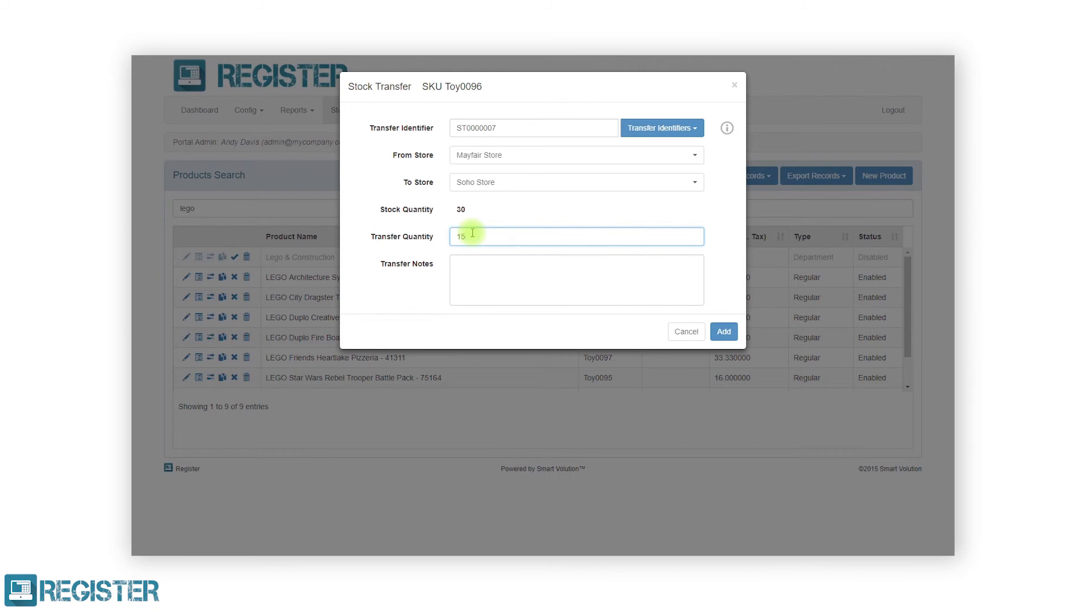
mouse_move(723, 332)
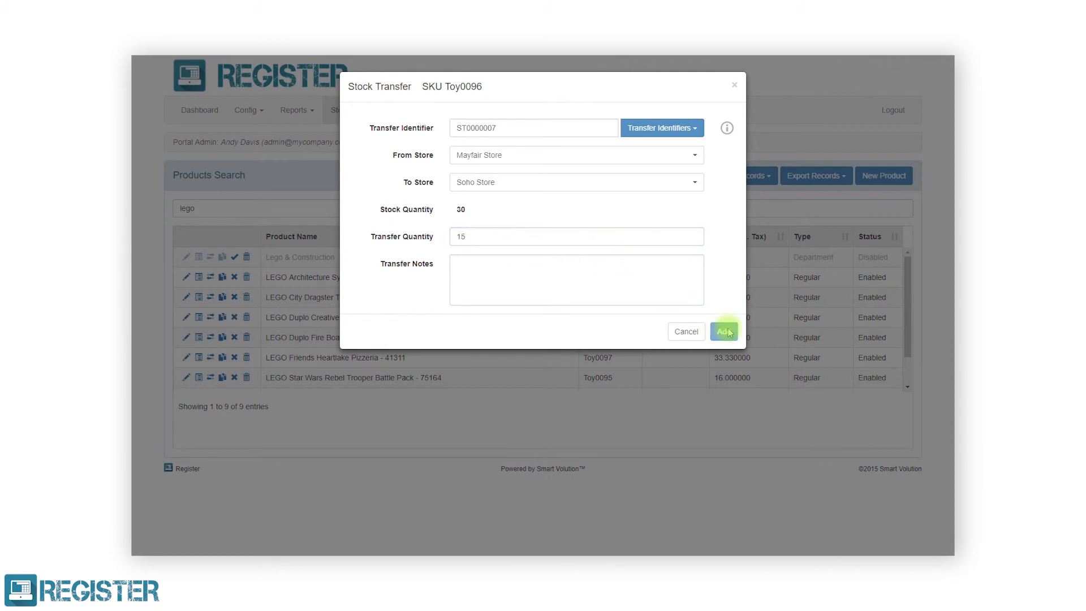
click(724, 330)
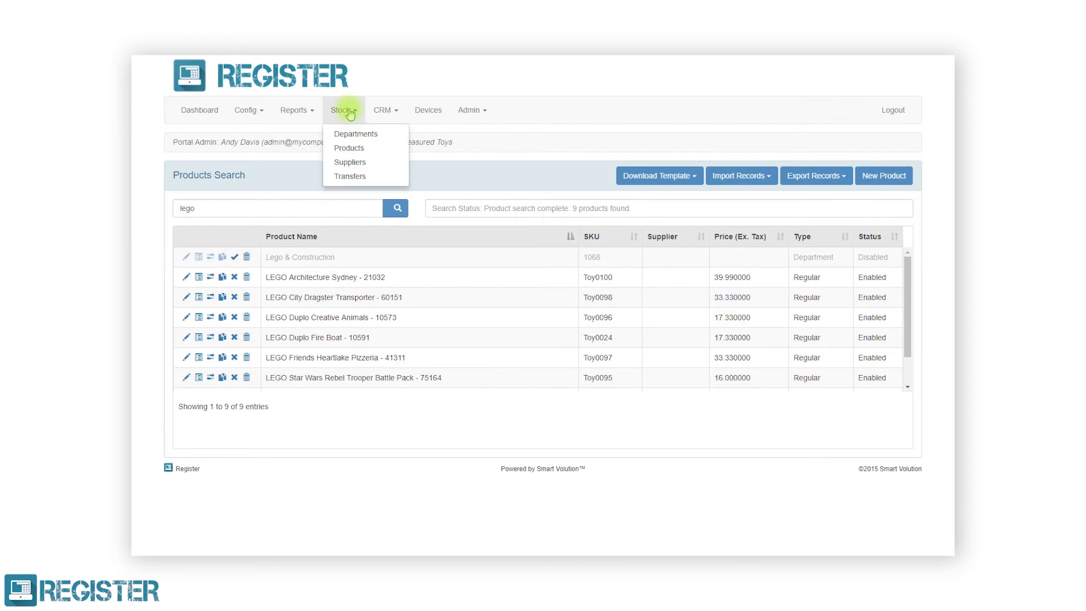
Step: View the transfers list showing ST0000007 open, then the Stock reports page
click(350, 177)
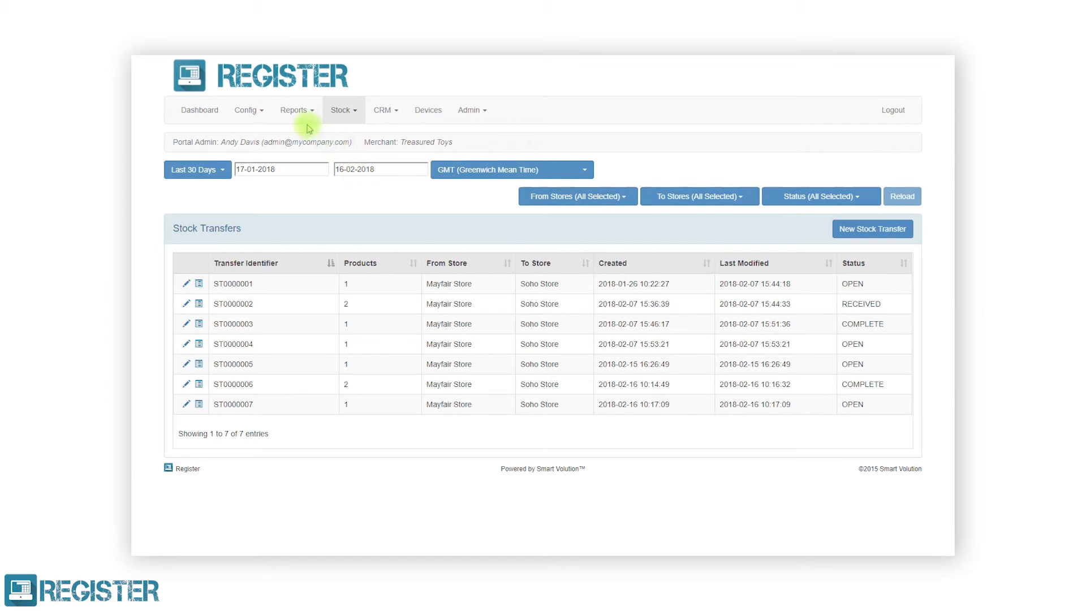
click(294, 110)
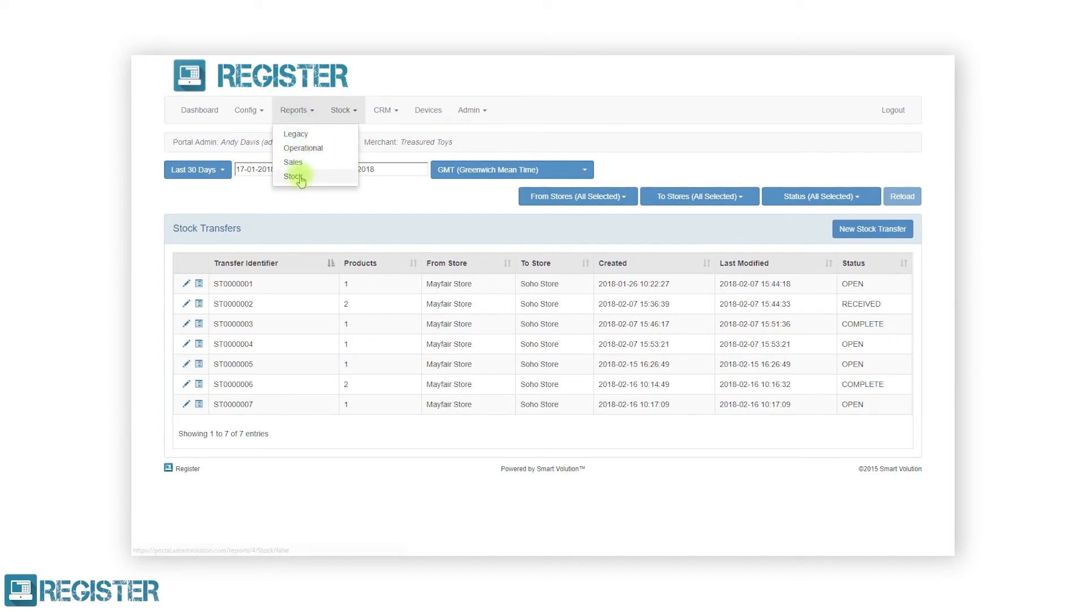
click(293, 176)
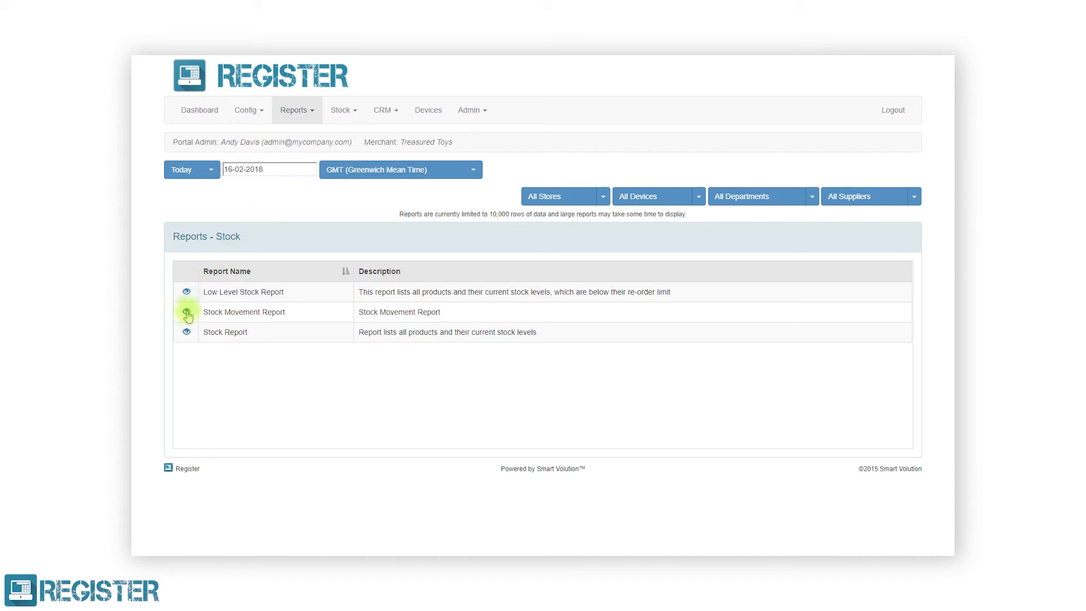
click(186, 313)
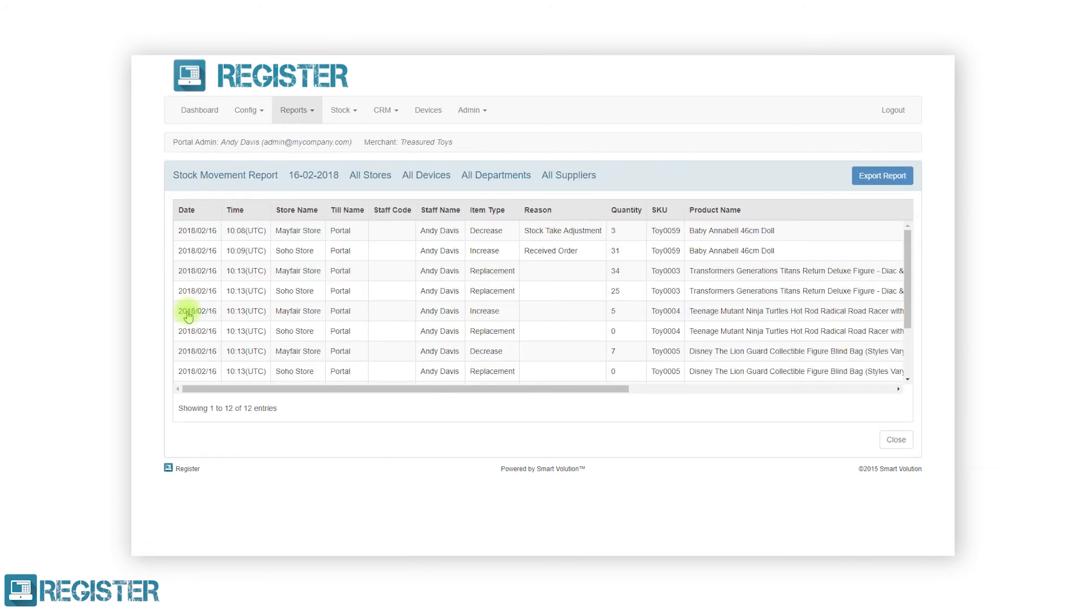
mouse_move(290, 371)
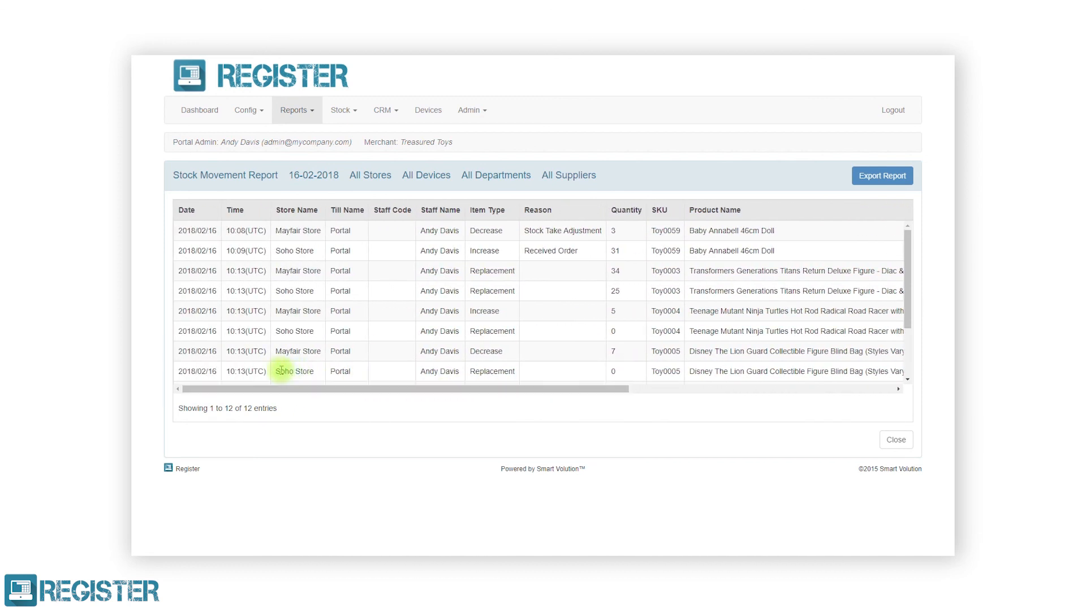
click(896, 439)
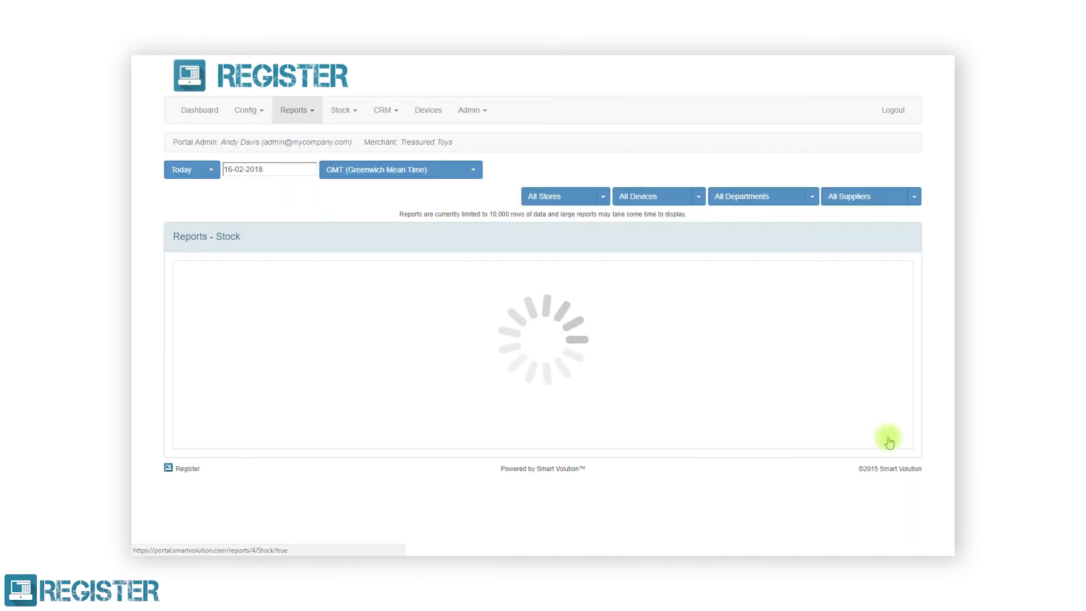